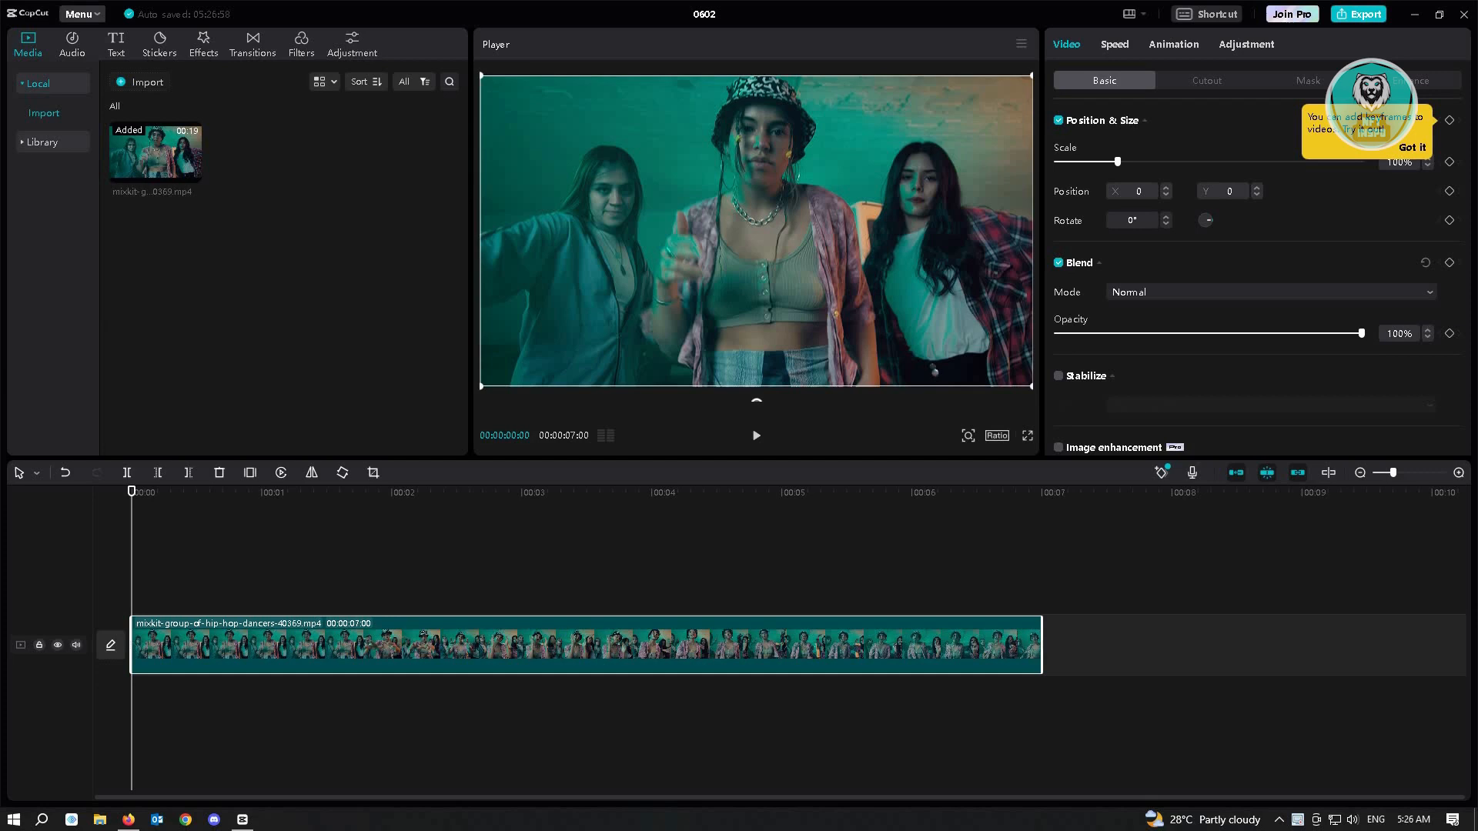
# Position the playhead, dismiss the keyframe tip, and make the first split of the dance clip
pyautogui.click(209, 492)
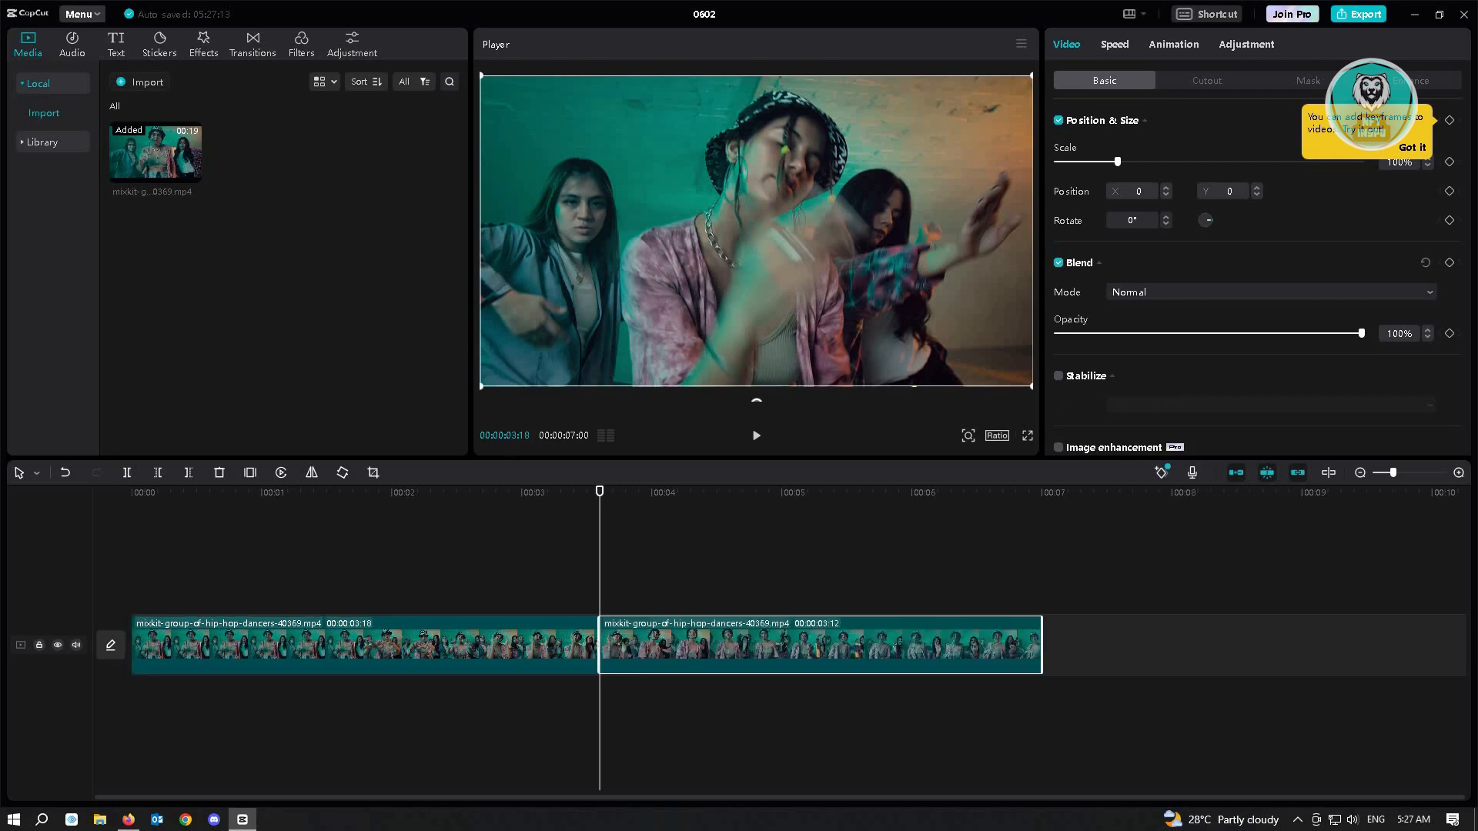
pyautogui.click(1412, 147)
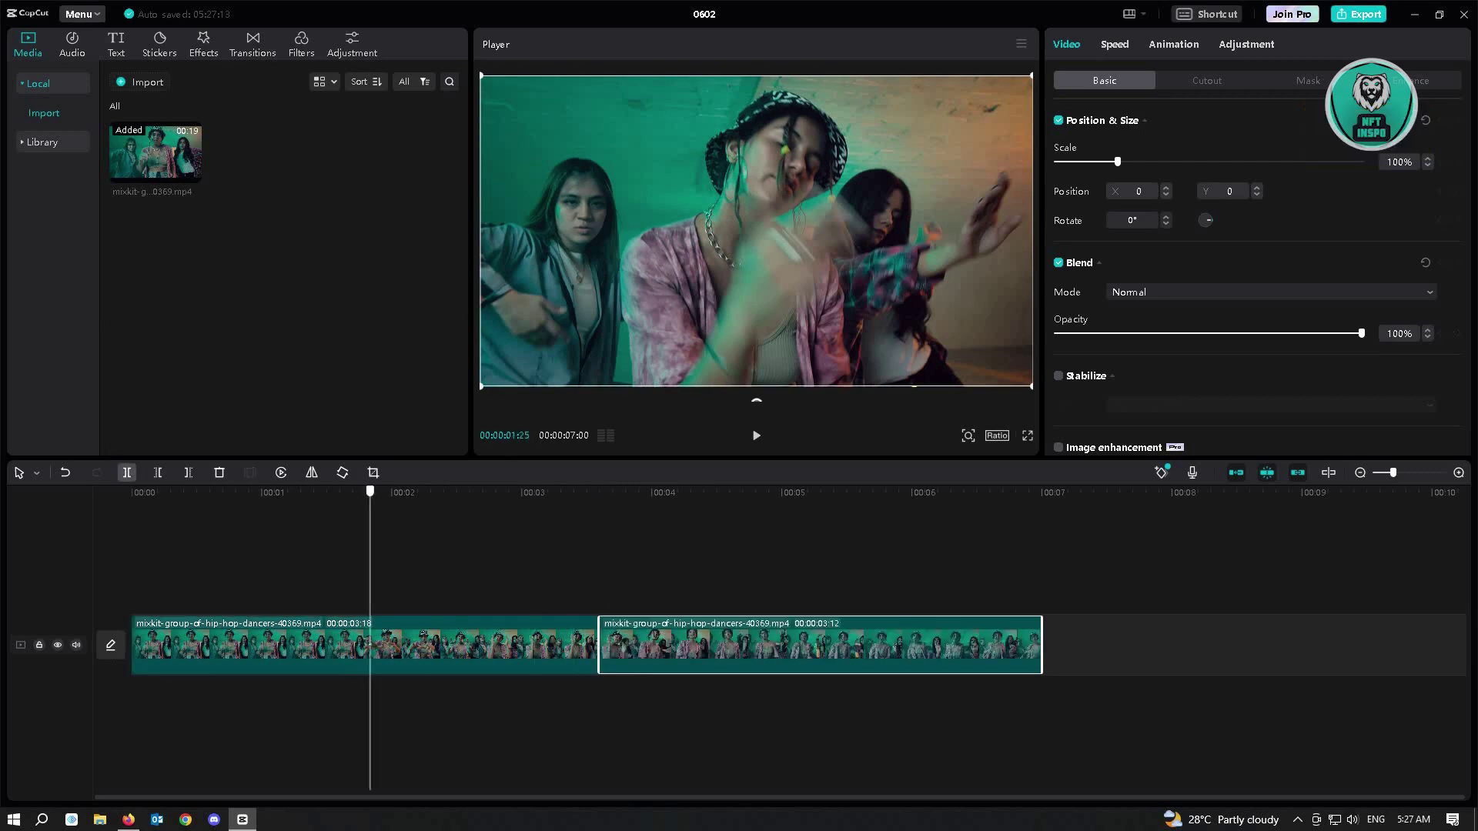
pyautogui.click(357, 472)
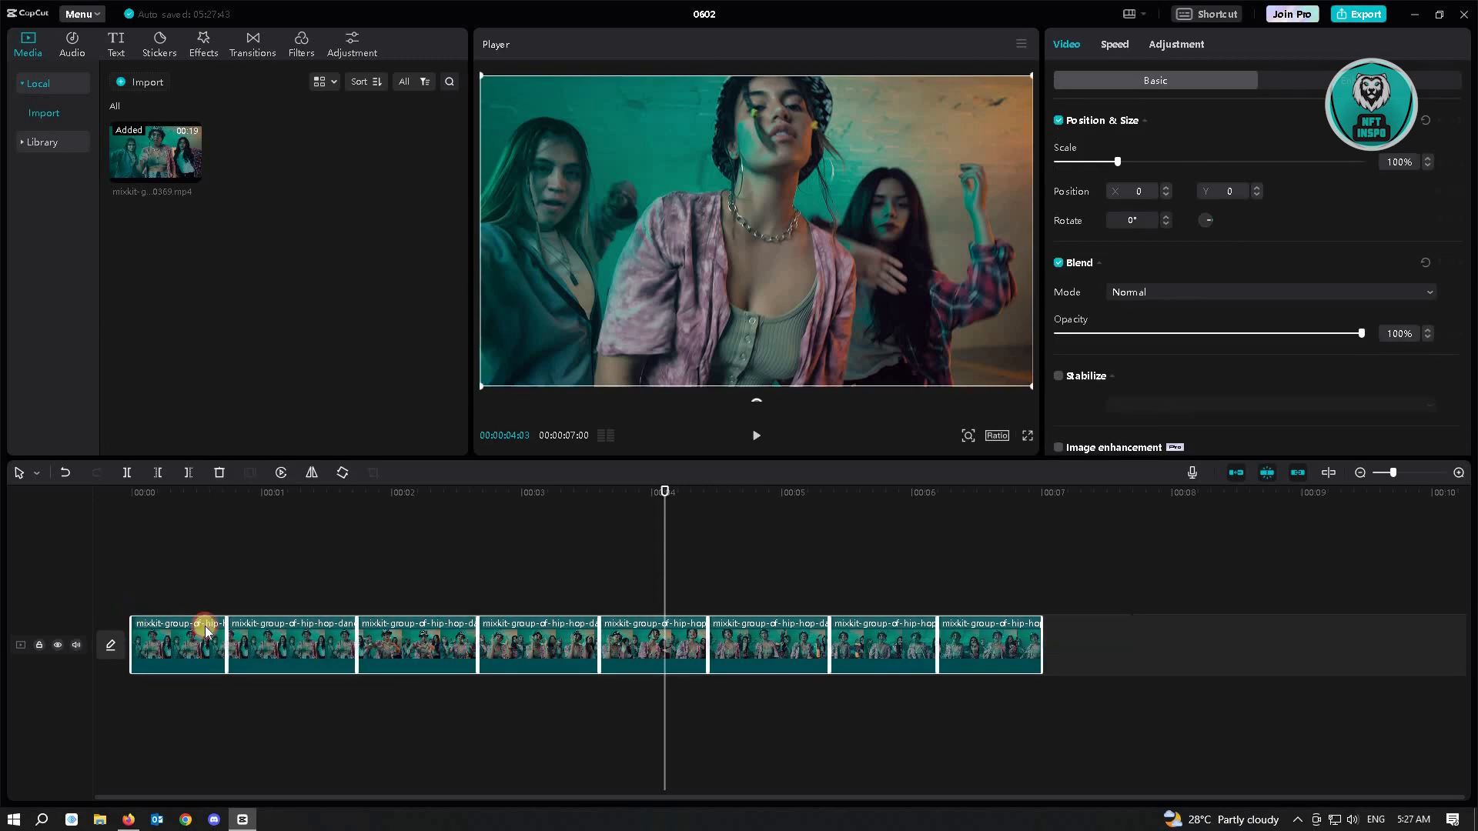
# Open the context menu on the selected dance clip pieces to copy them
pyautogui.rightClick(177, 646)
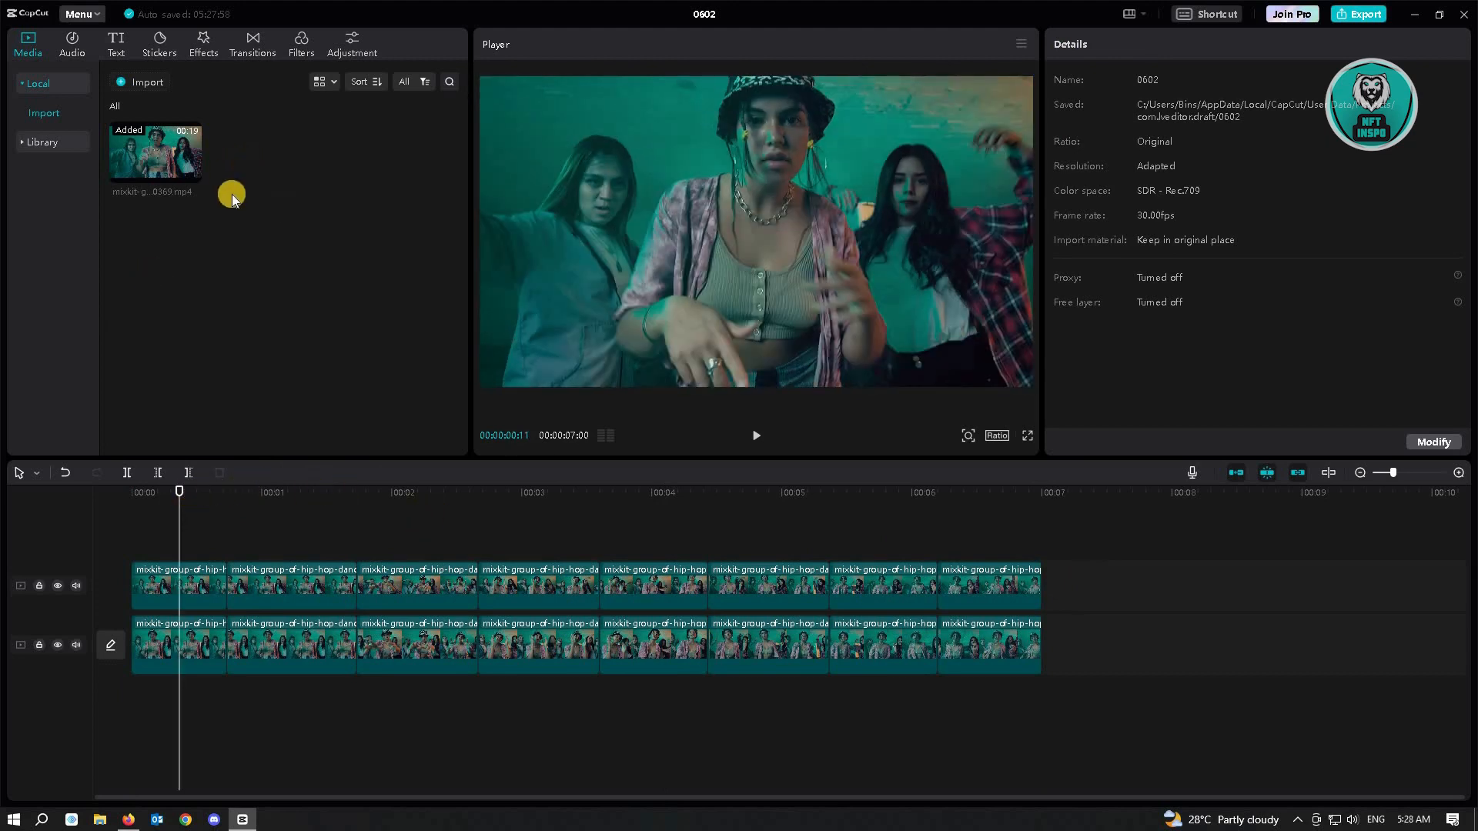
pyautogui.moveTo(203, 42)
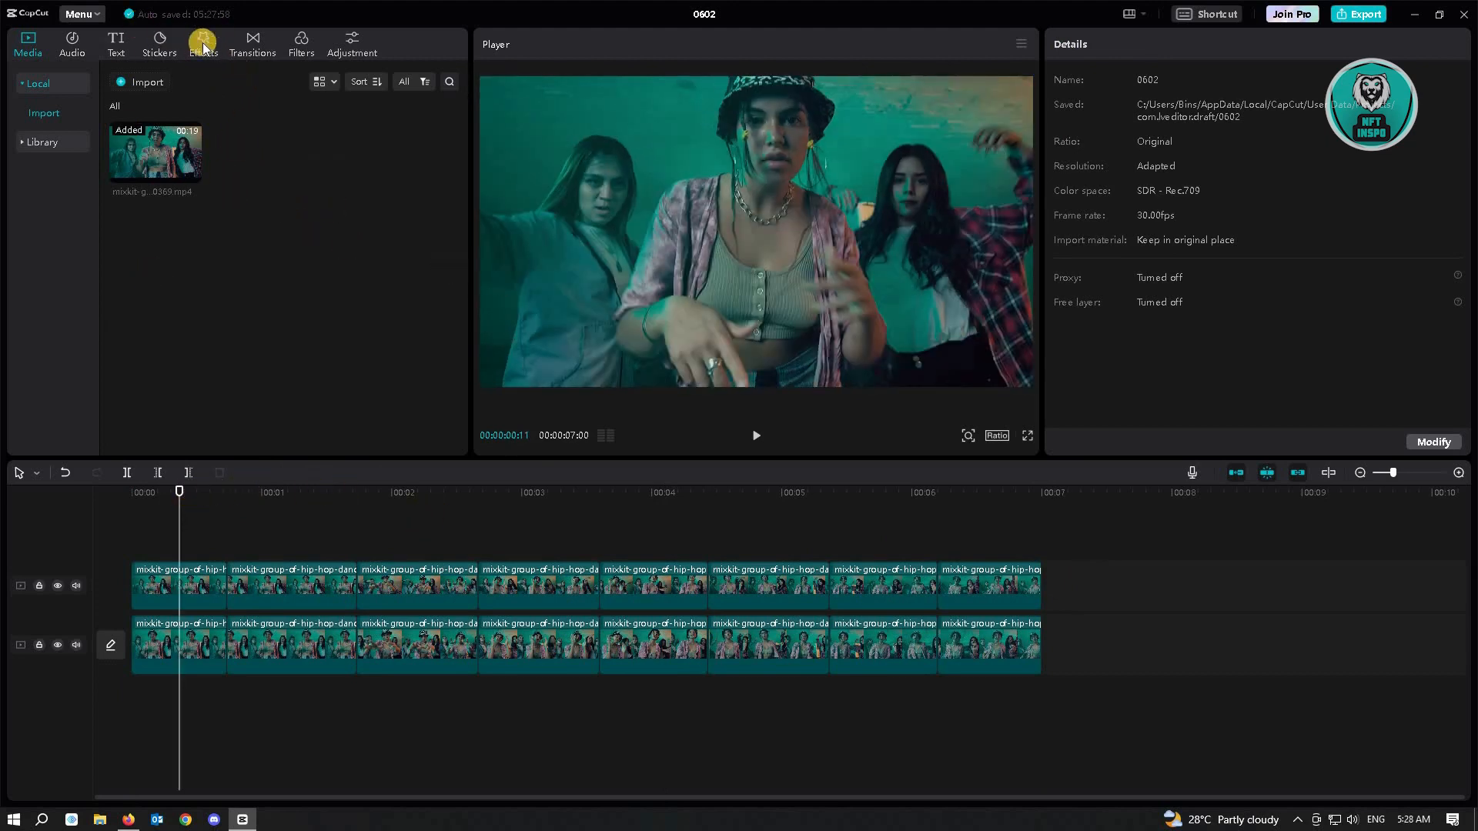
# Open the Effects library to find the Nightclub Blur effect
pyautogui.click(202, 42)
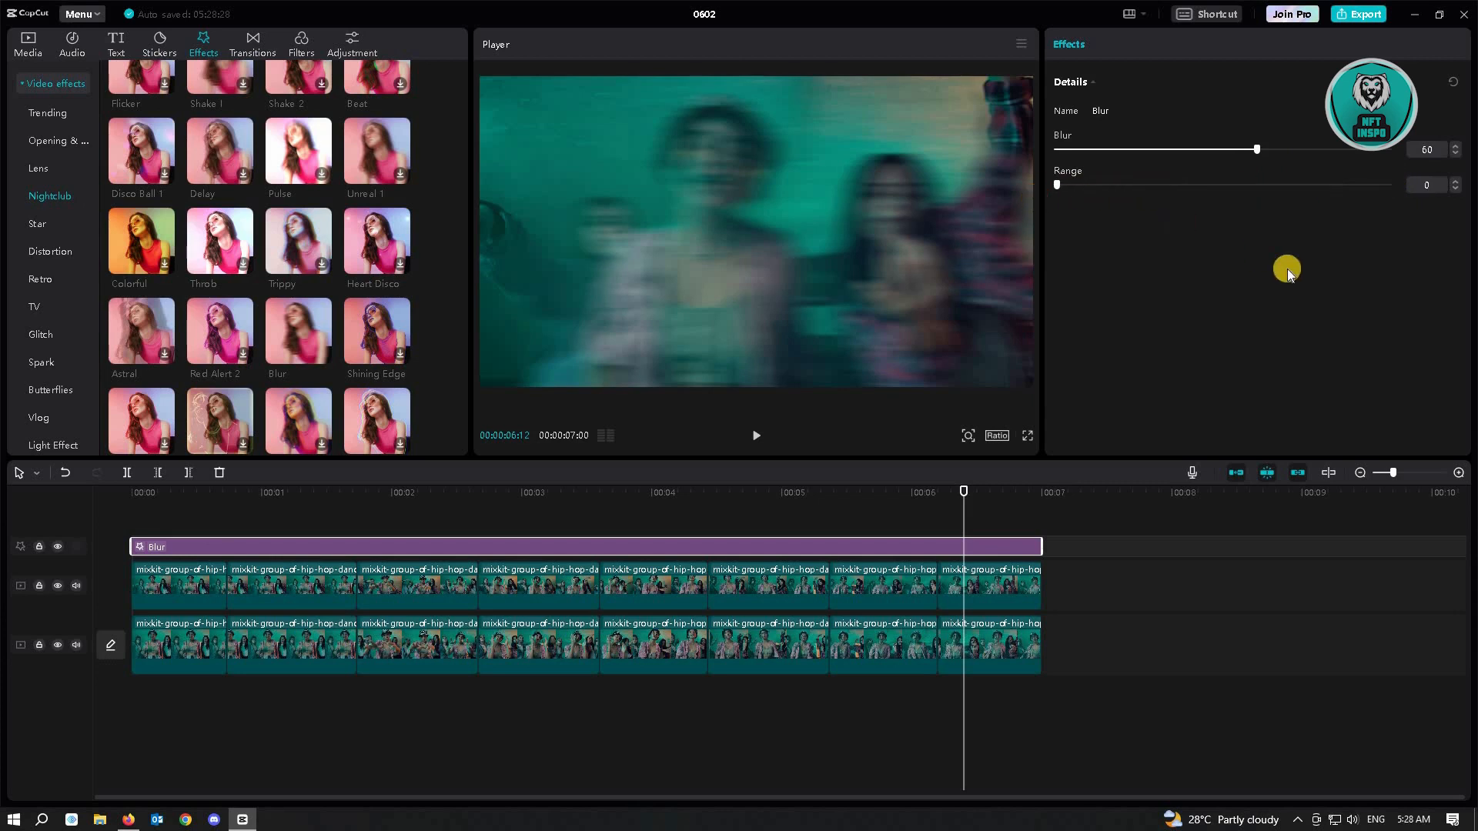
pyautogui.moveTo(283, 554)
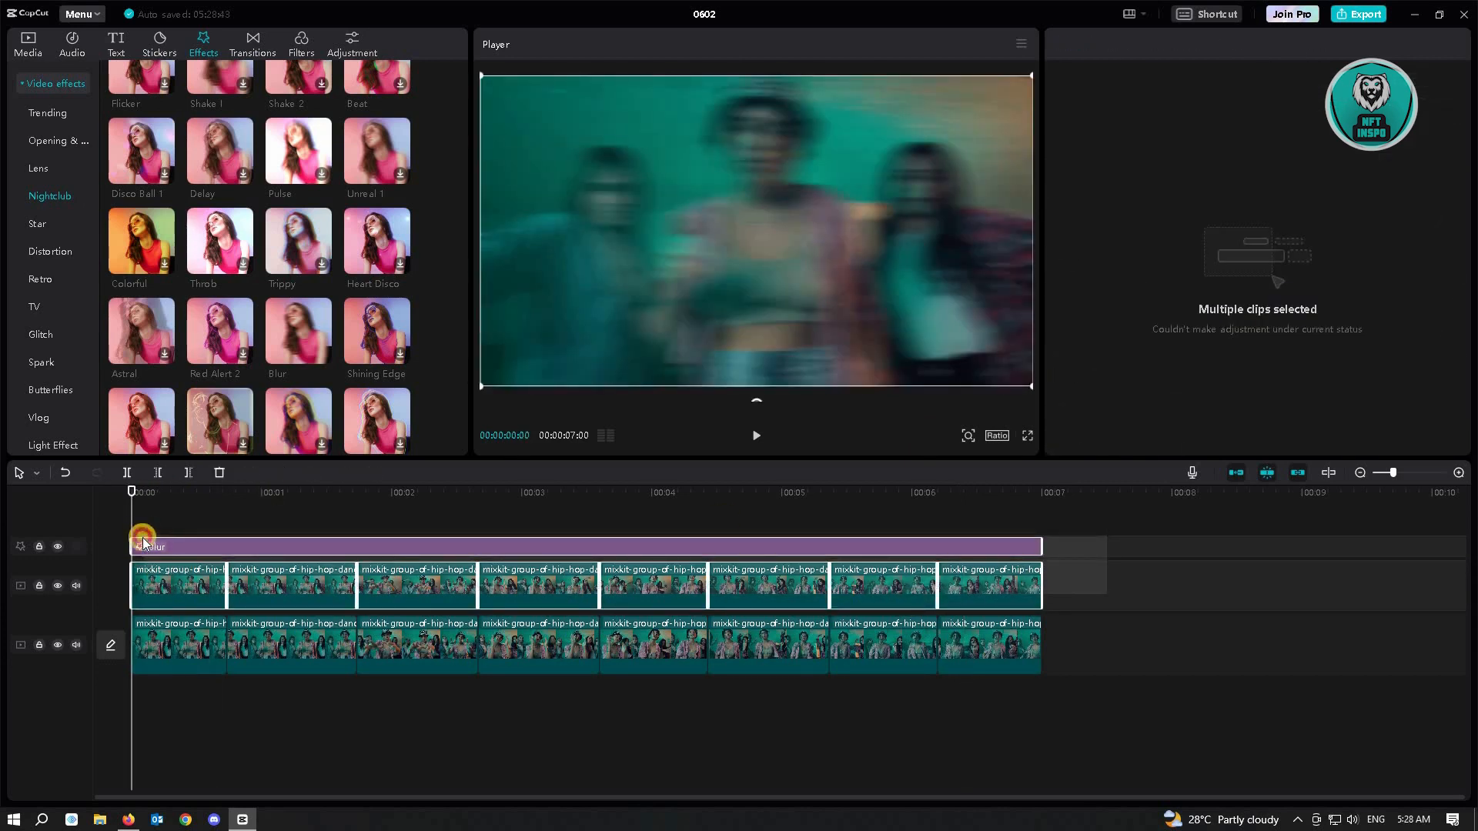
# Turn the upper blurred pieces and Blur effect into one compound clip
pyautogui.rightClick(146, 546)
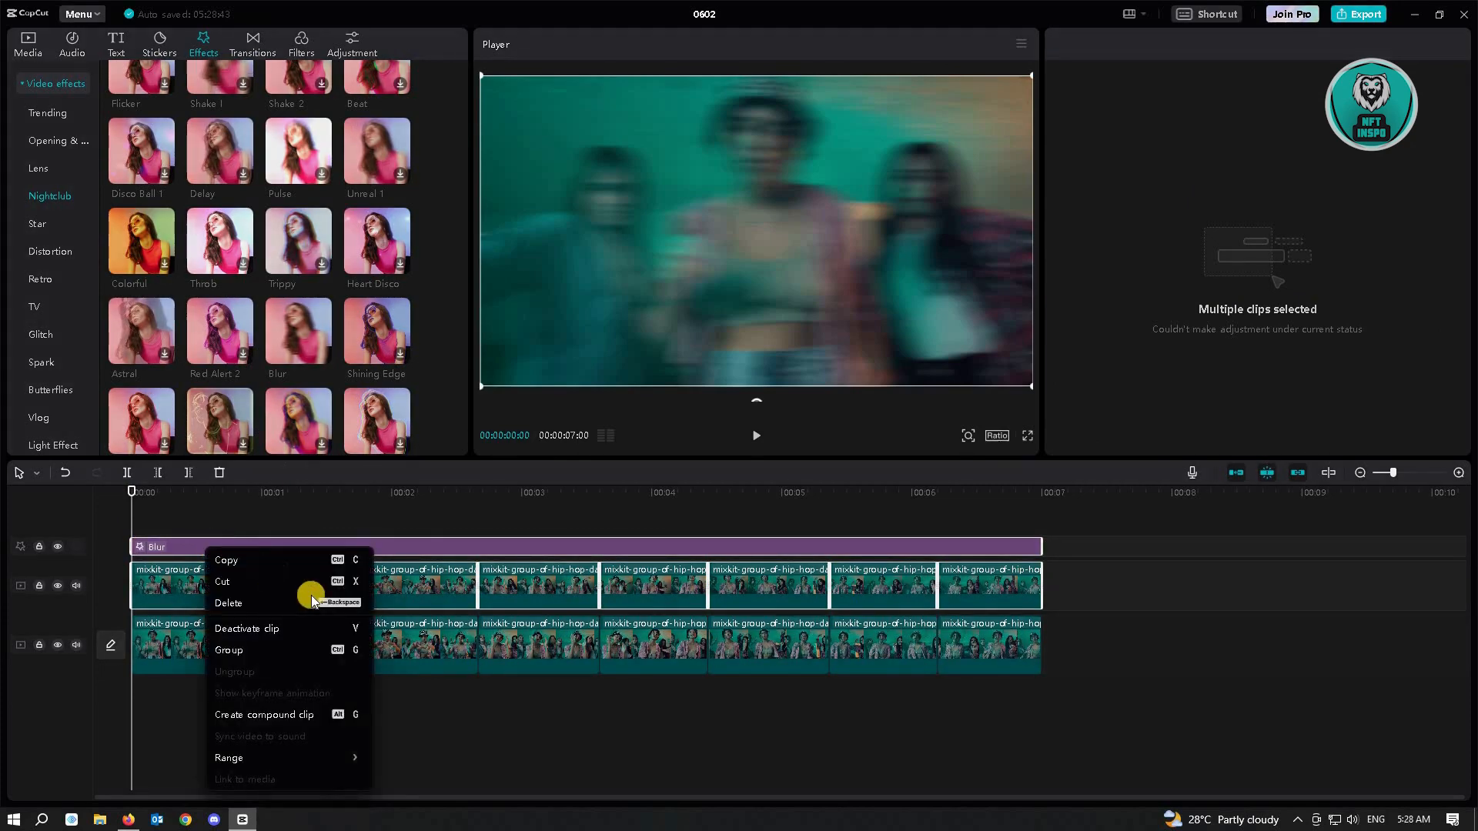
pyautogui.click(265, 714)
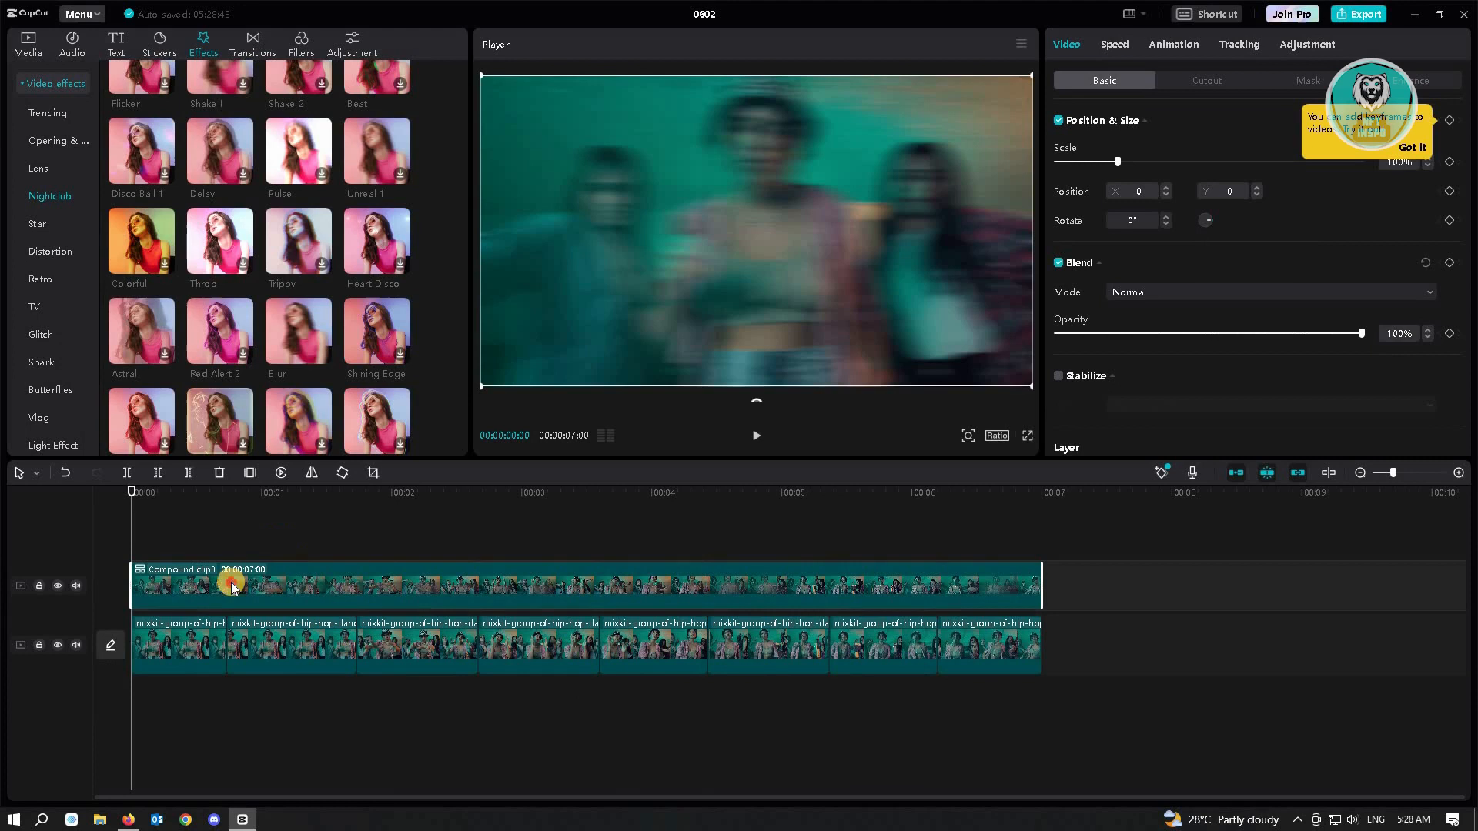
pyautogui.moveTo(332, 576)
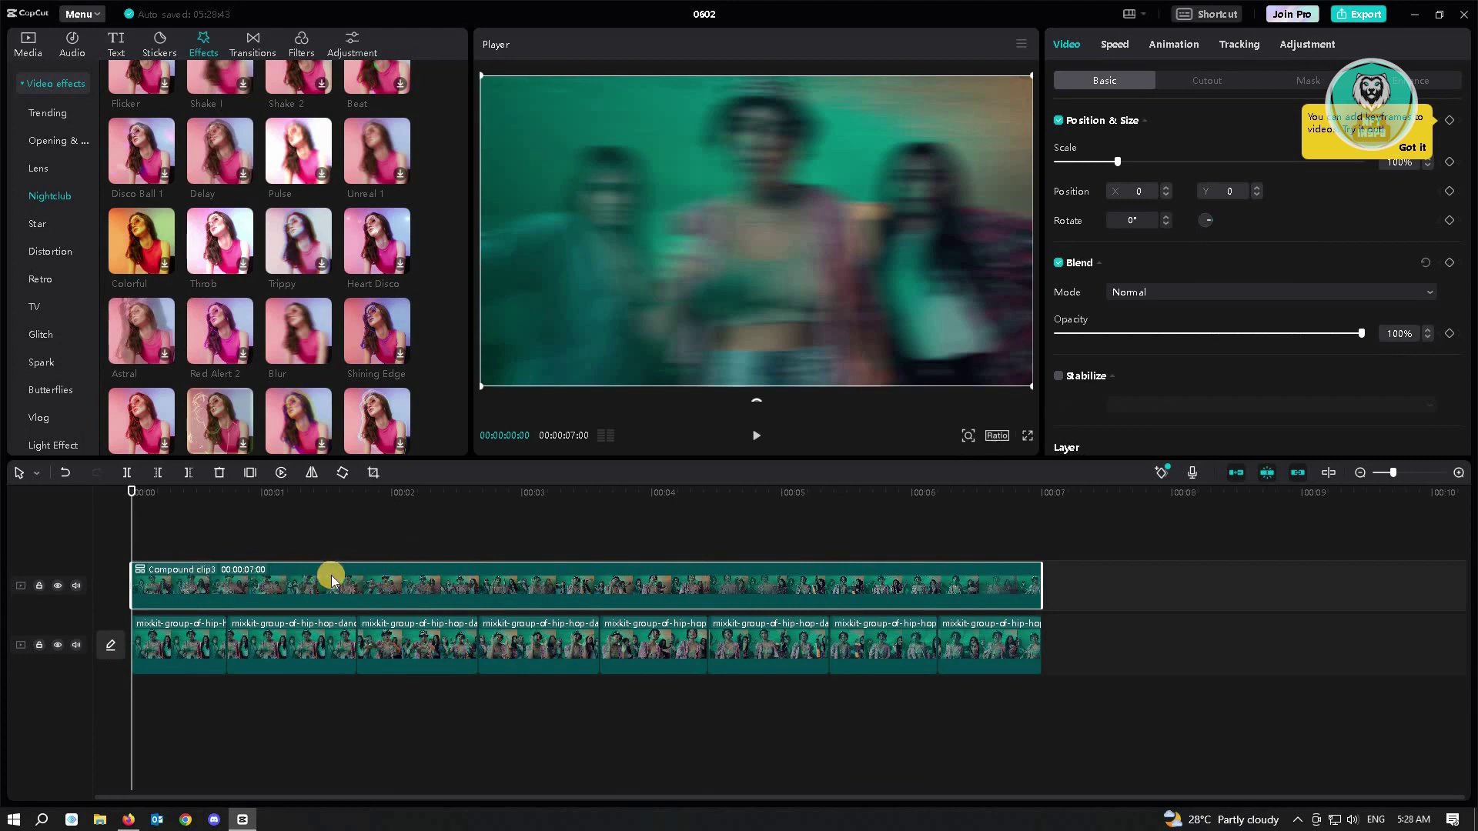
# Open the compound clip's Adjustment settings and scroll to the Lightness section
pyautogui.click(1307, 45)
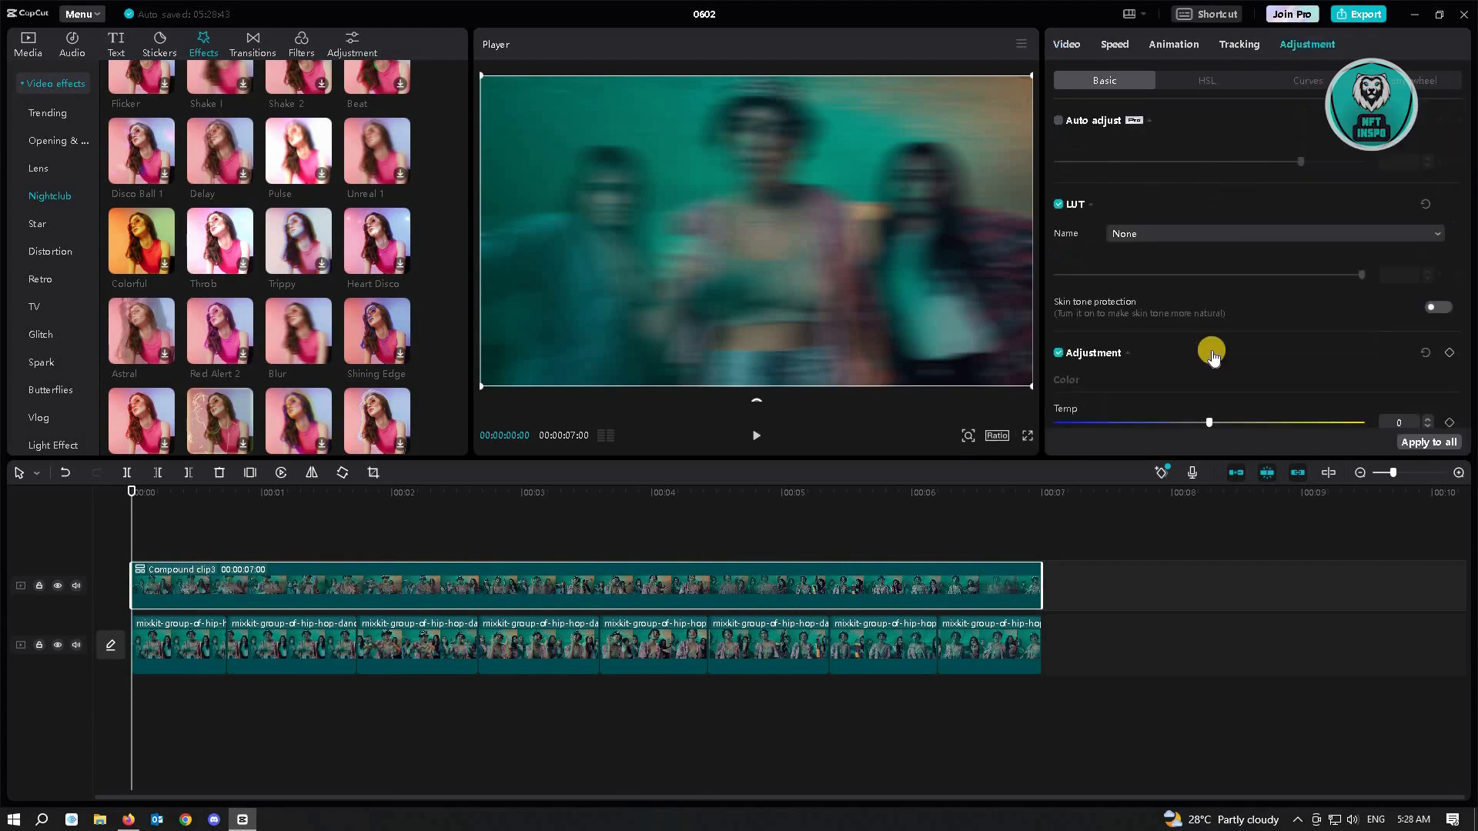
pyautogui.scroll(-3)
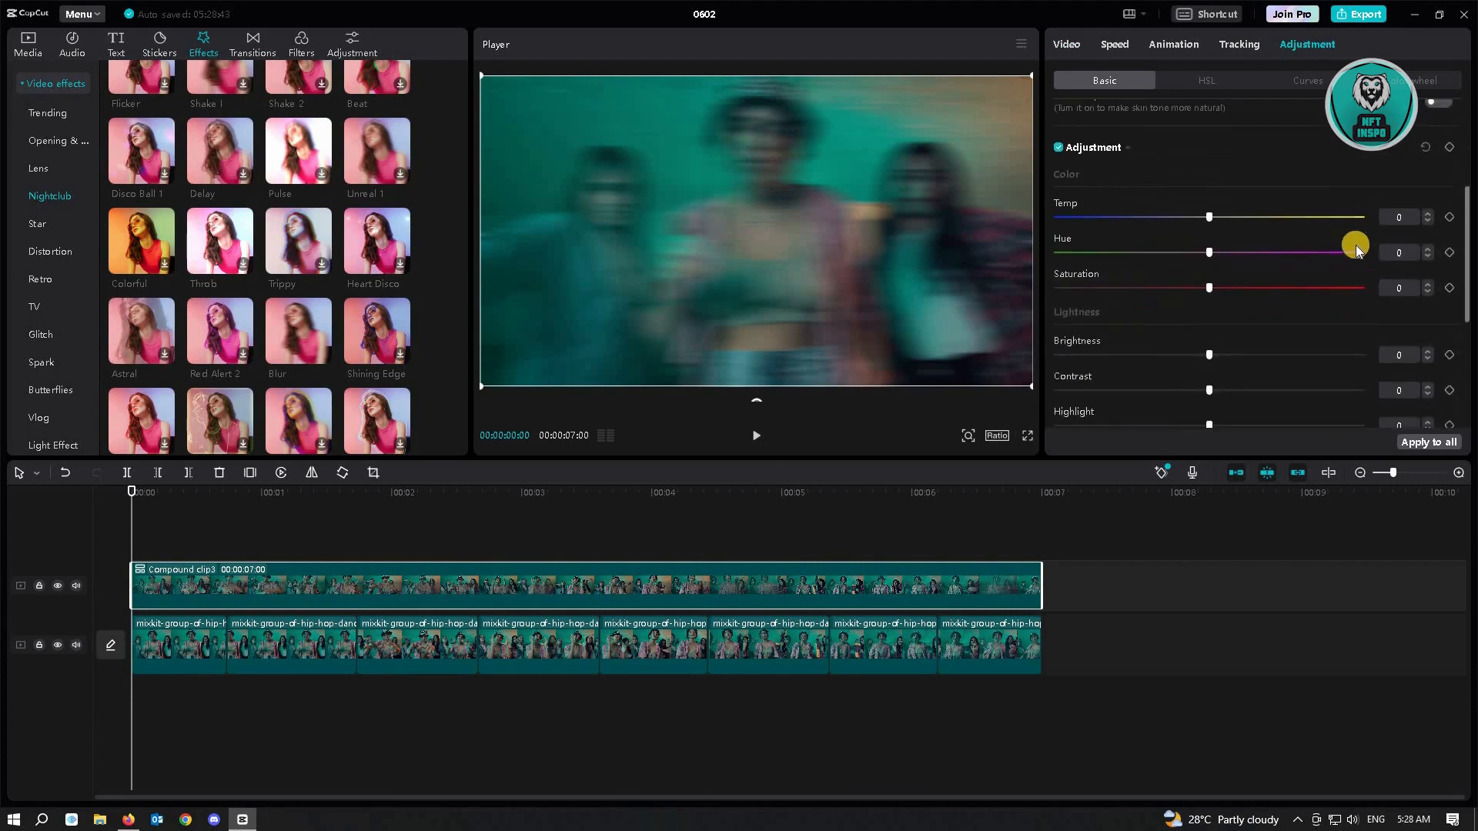
pyautogui.scroll(-3)
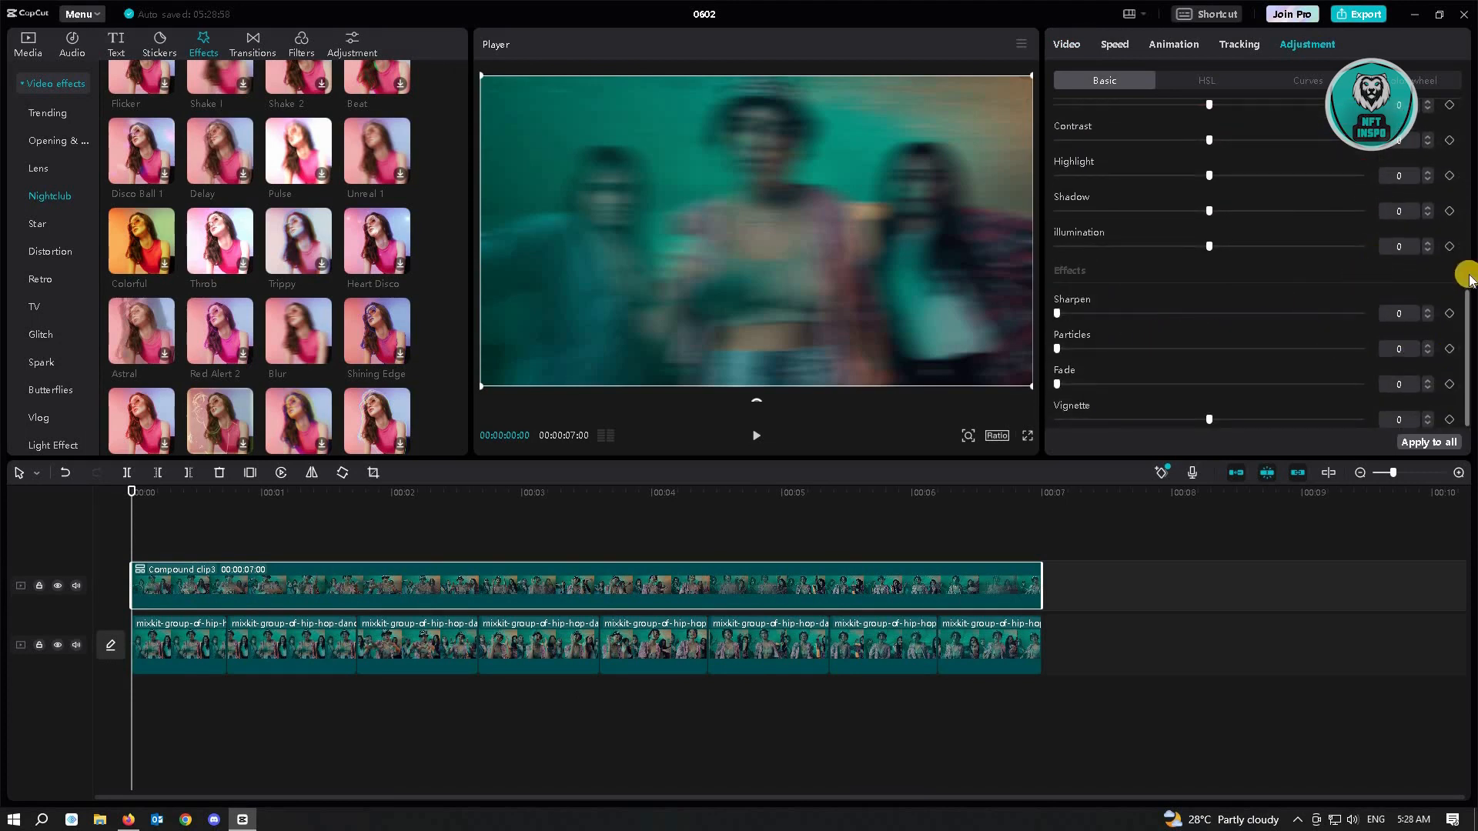
pyautogui.scroll(3)
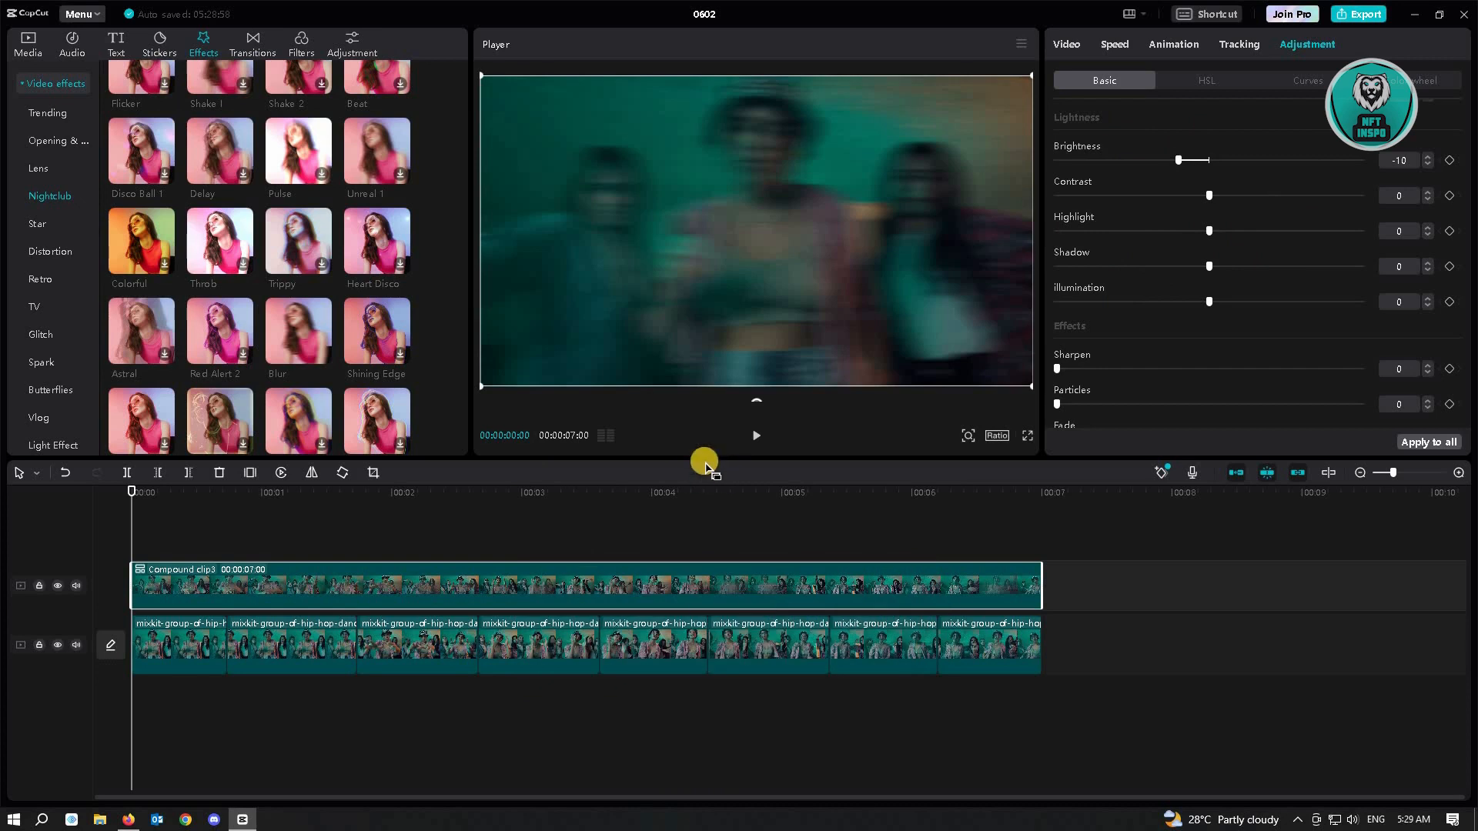
pyautogui.moveTo(202, 502)
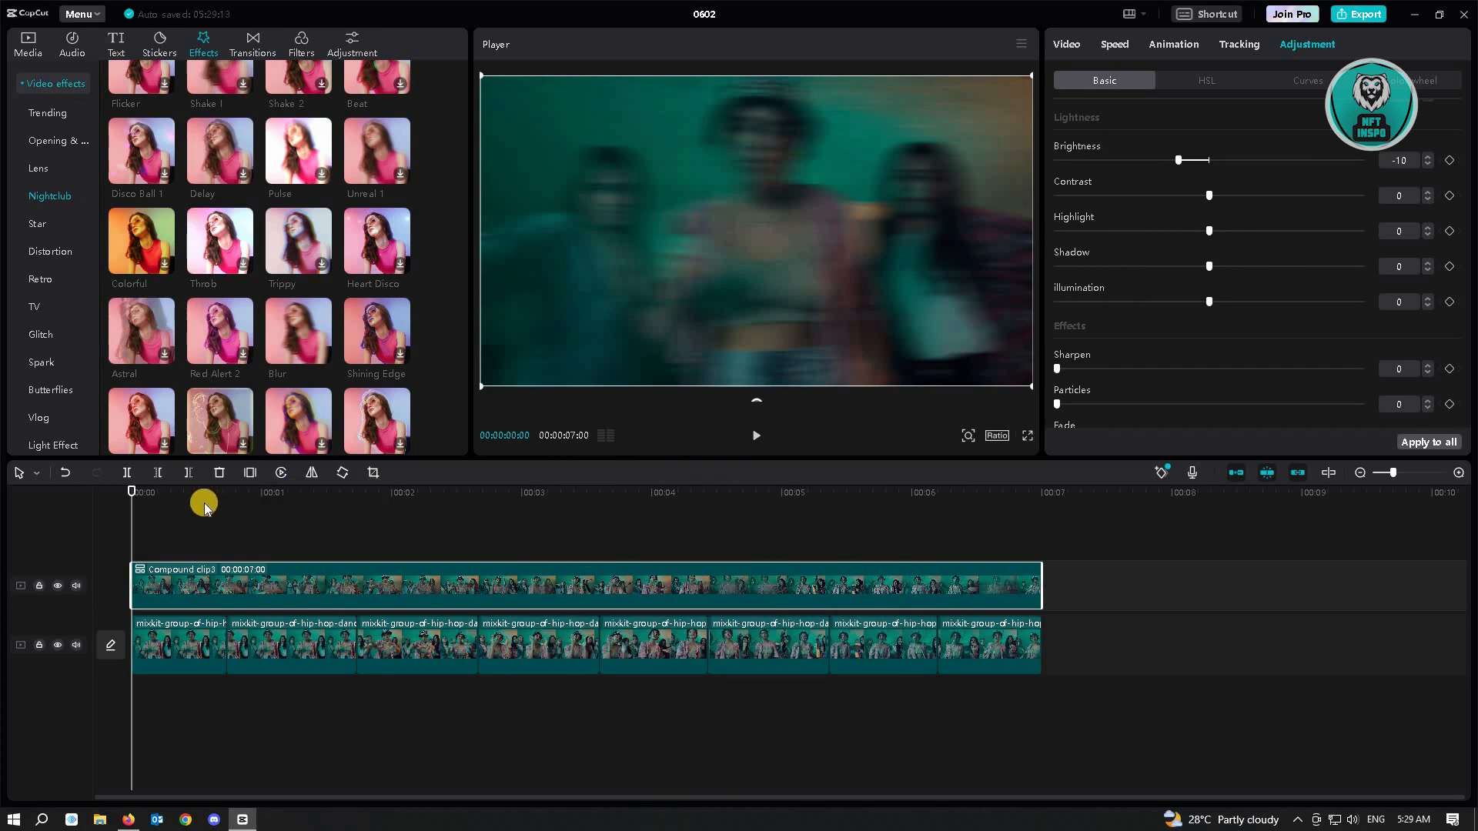
pyautogui.moveTo(1096, 287)
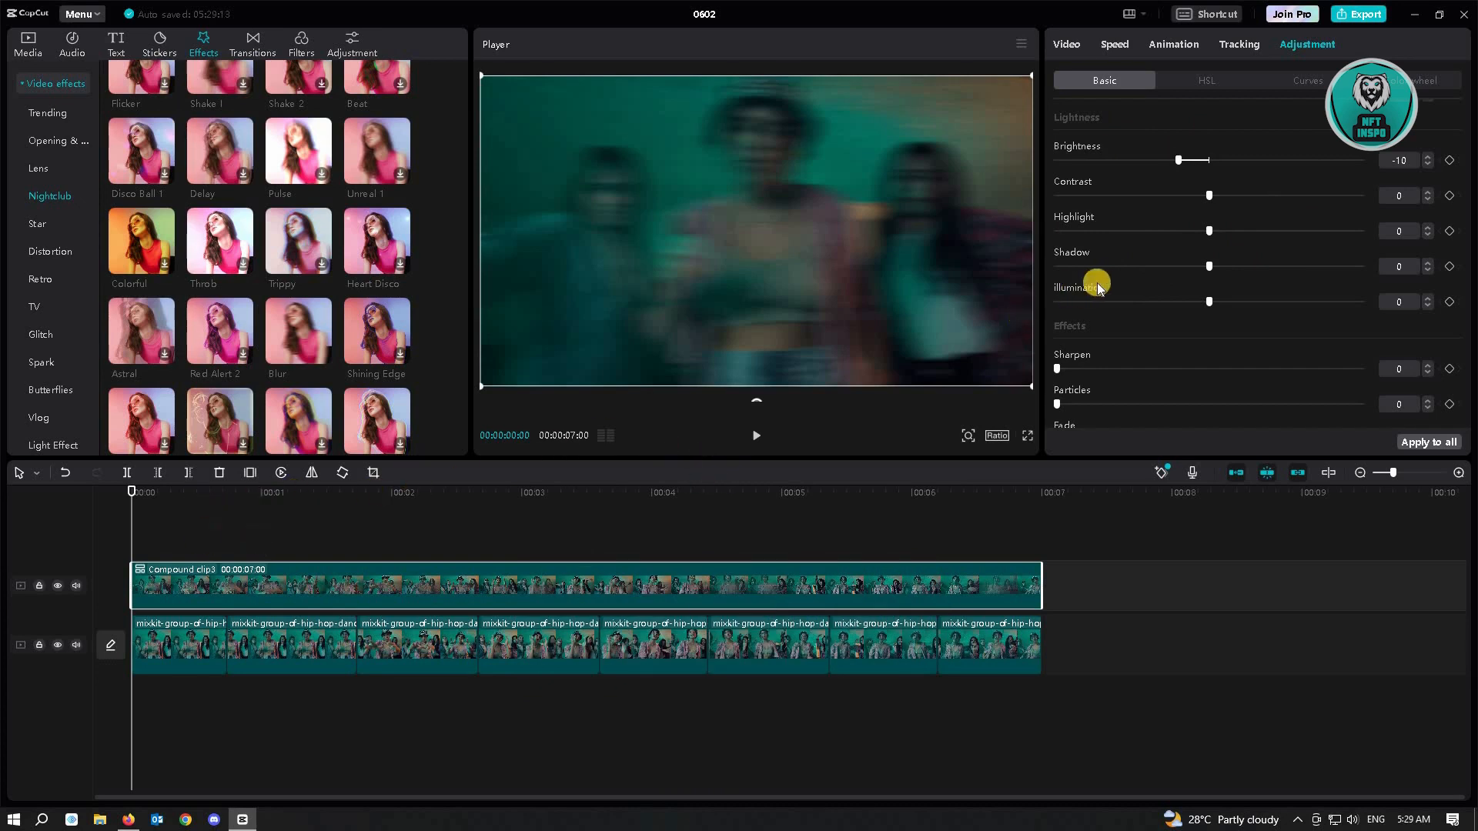
pyautogui.moveTo(1375, 169)
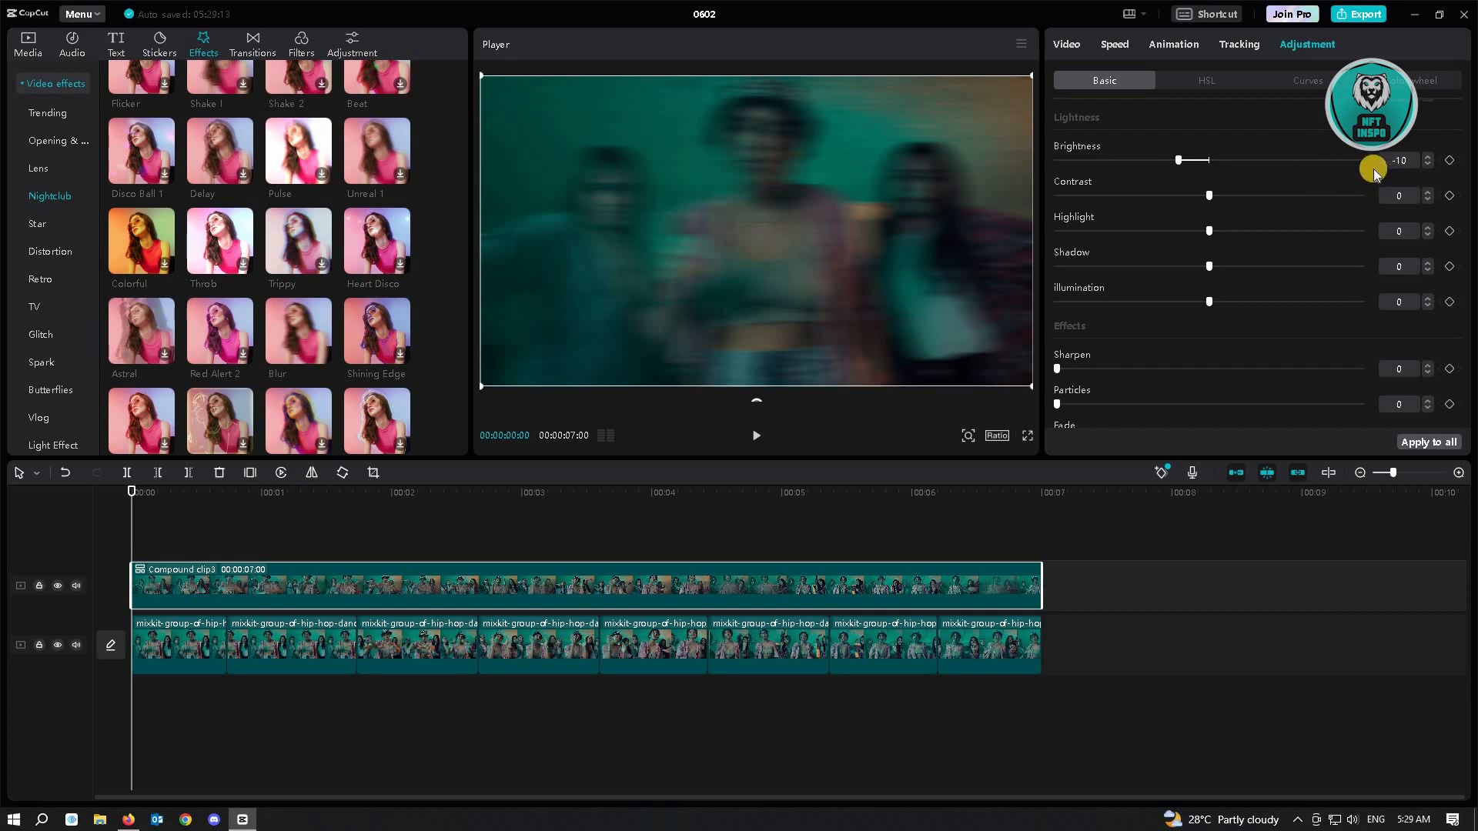
pyautogui.moveTo(1320, 111)
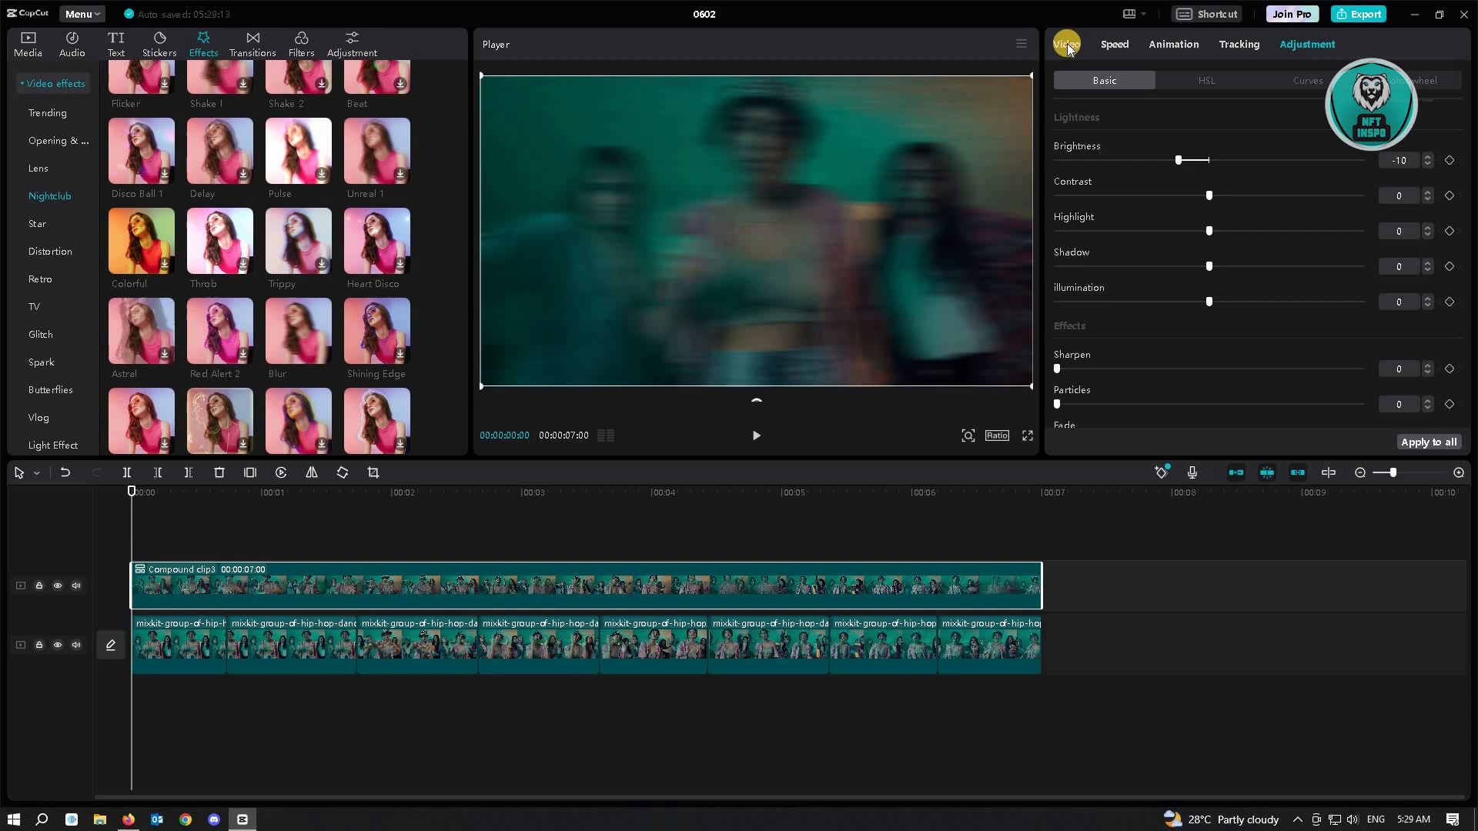
# Open the compound clip's Video settings showing the Blend and Opacity controls
pyautogui.click(1066, 43)
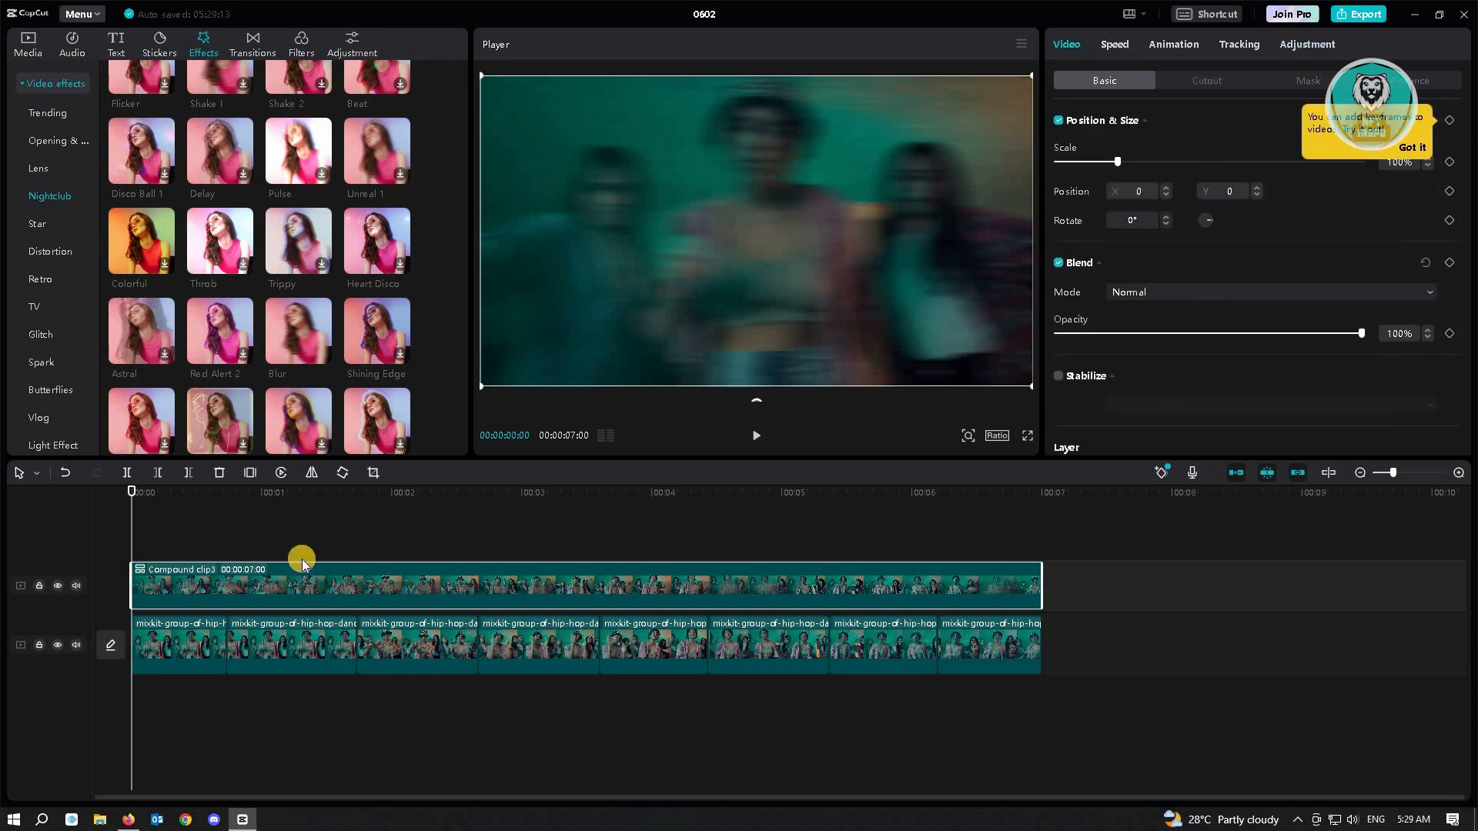
pyautogui.moveTo(1183, 327)
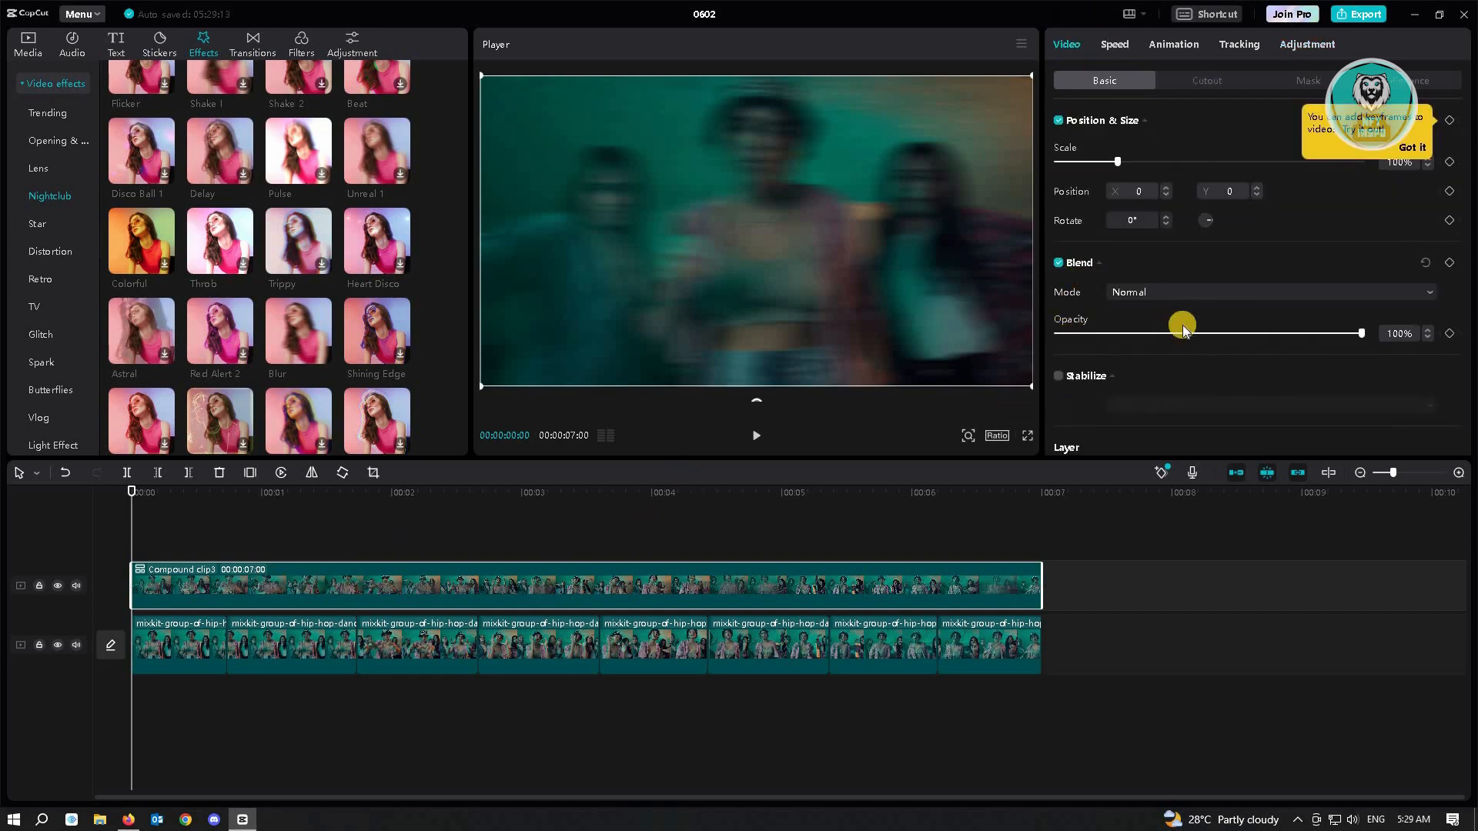
pyautogui.moveTo(245, 545)
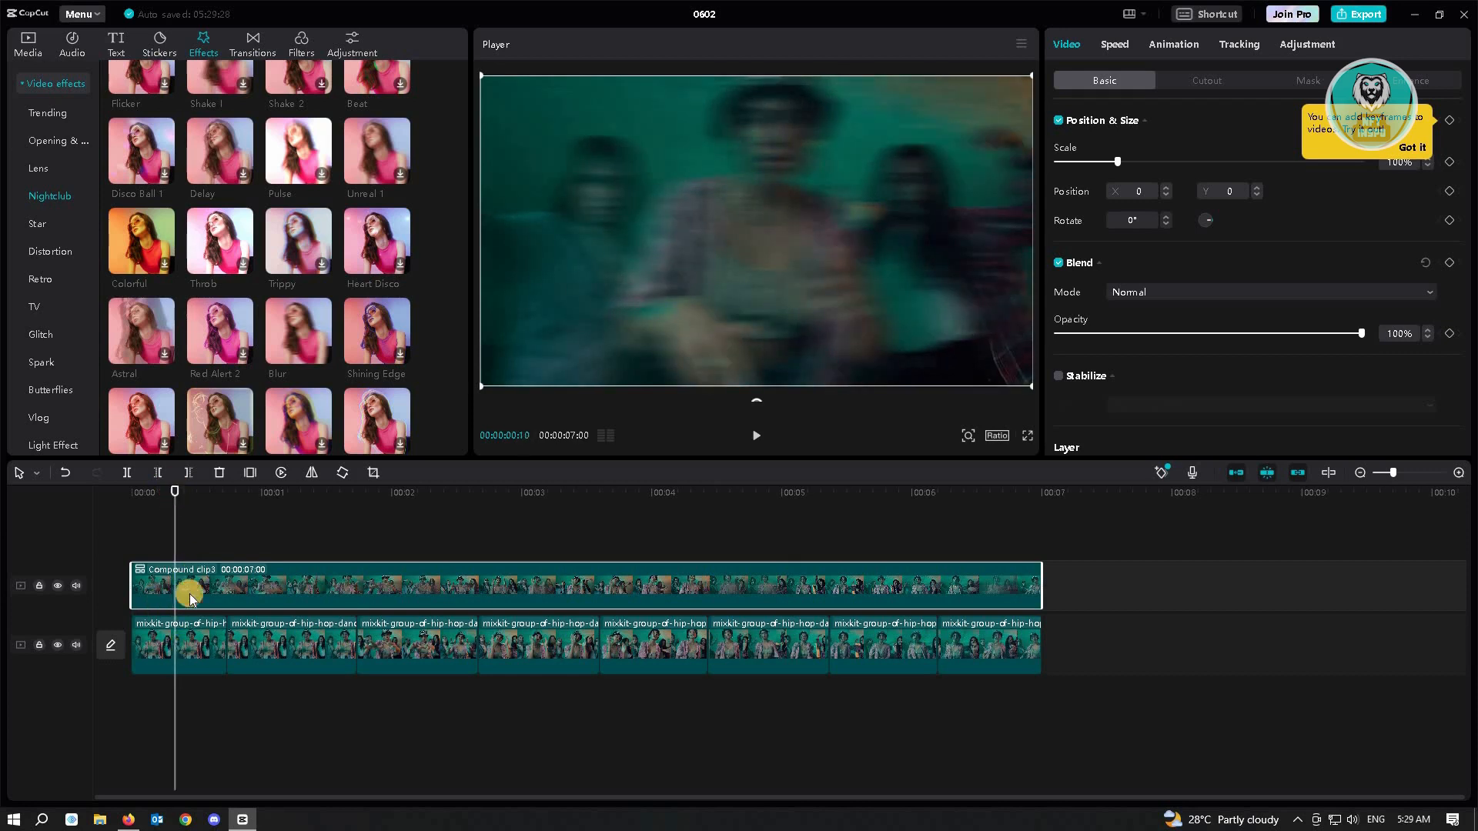
pyautogui.moveTo(189, 659)
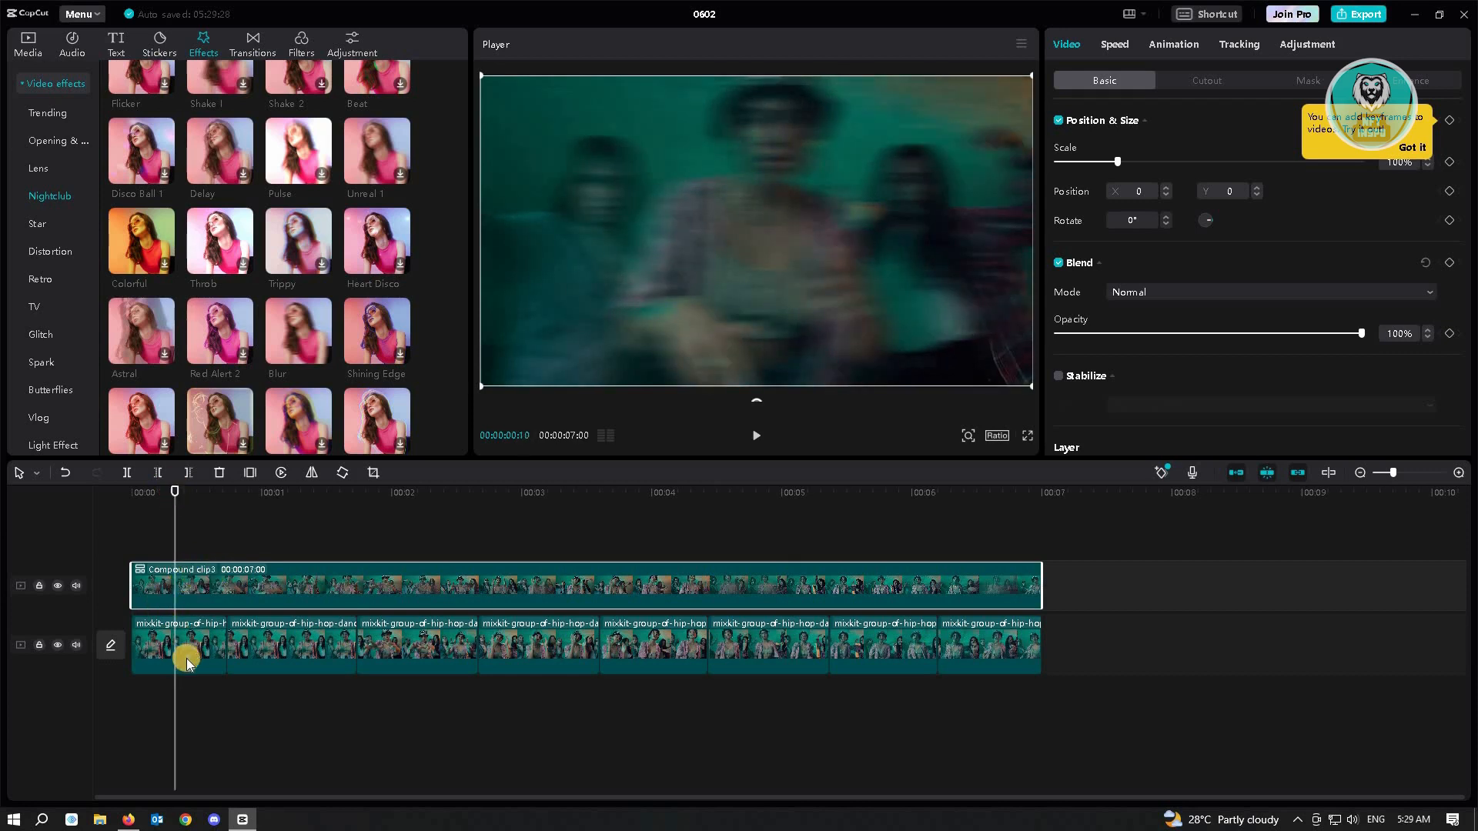
pyautogui.moveTo(804, 575)
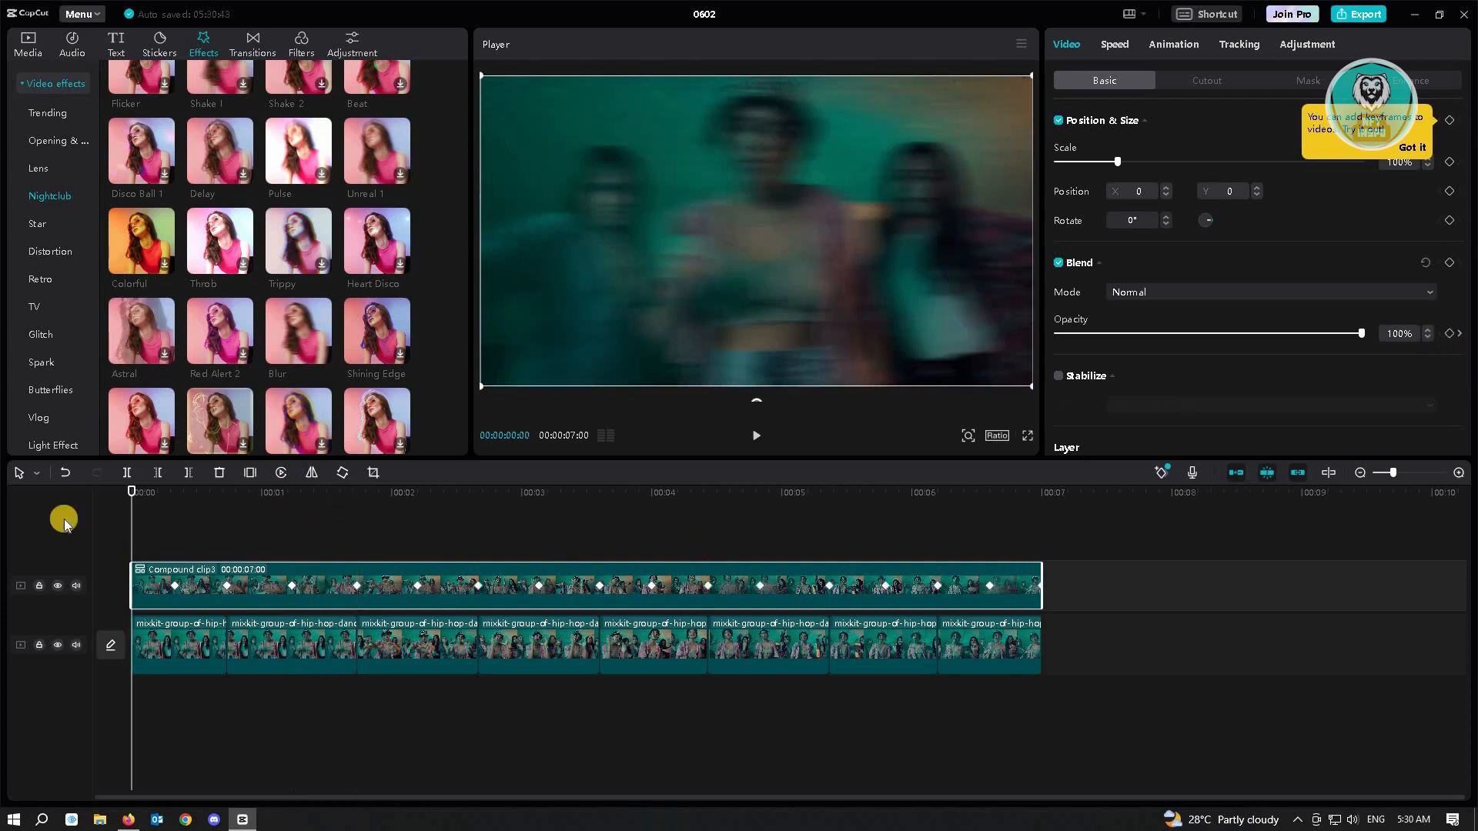
pyautogui.moveTo(385, 507)
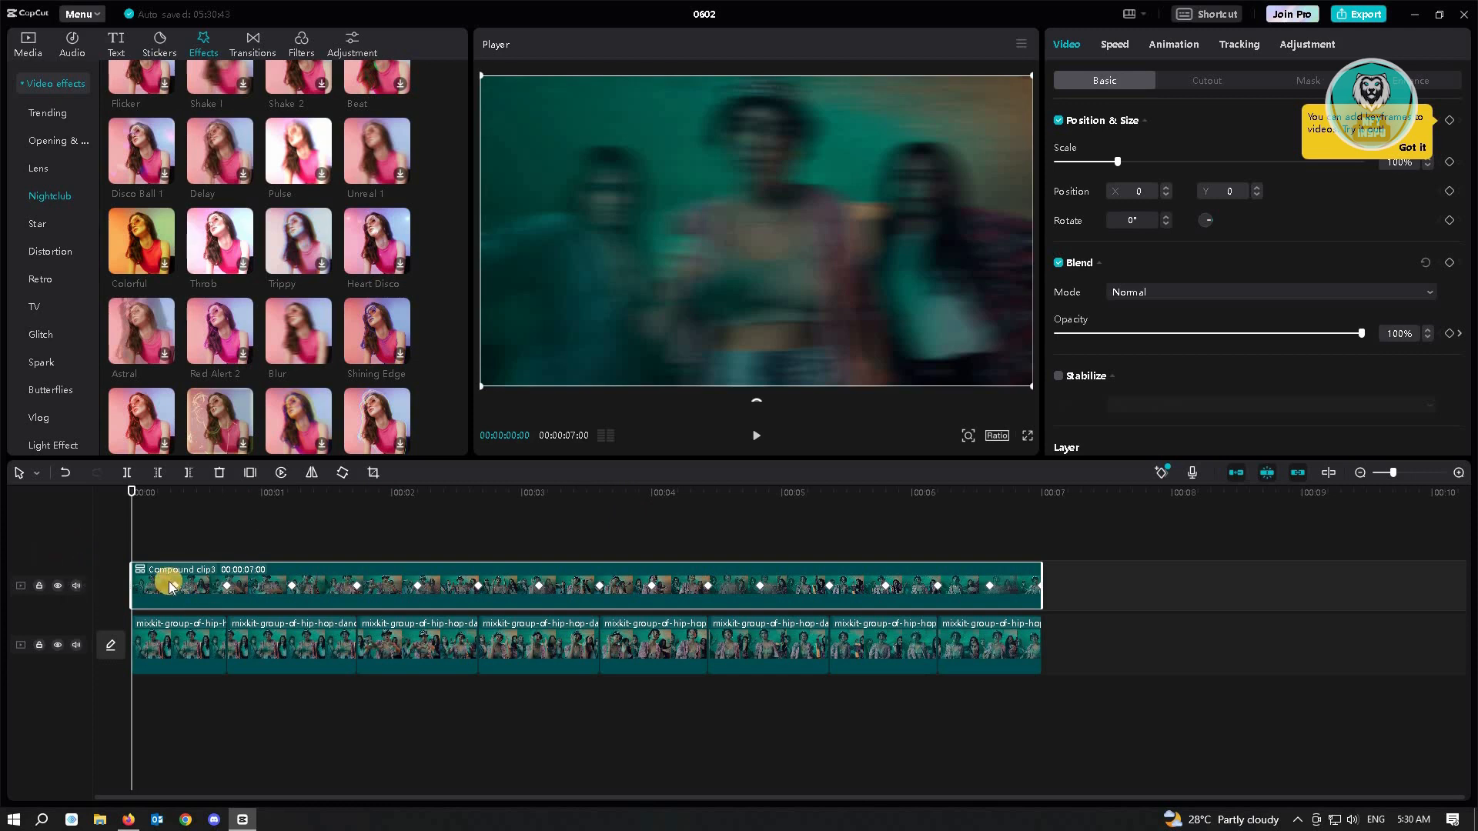
pyautogui.moveTo(453, 446)
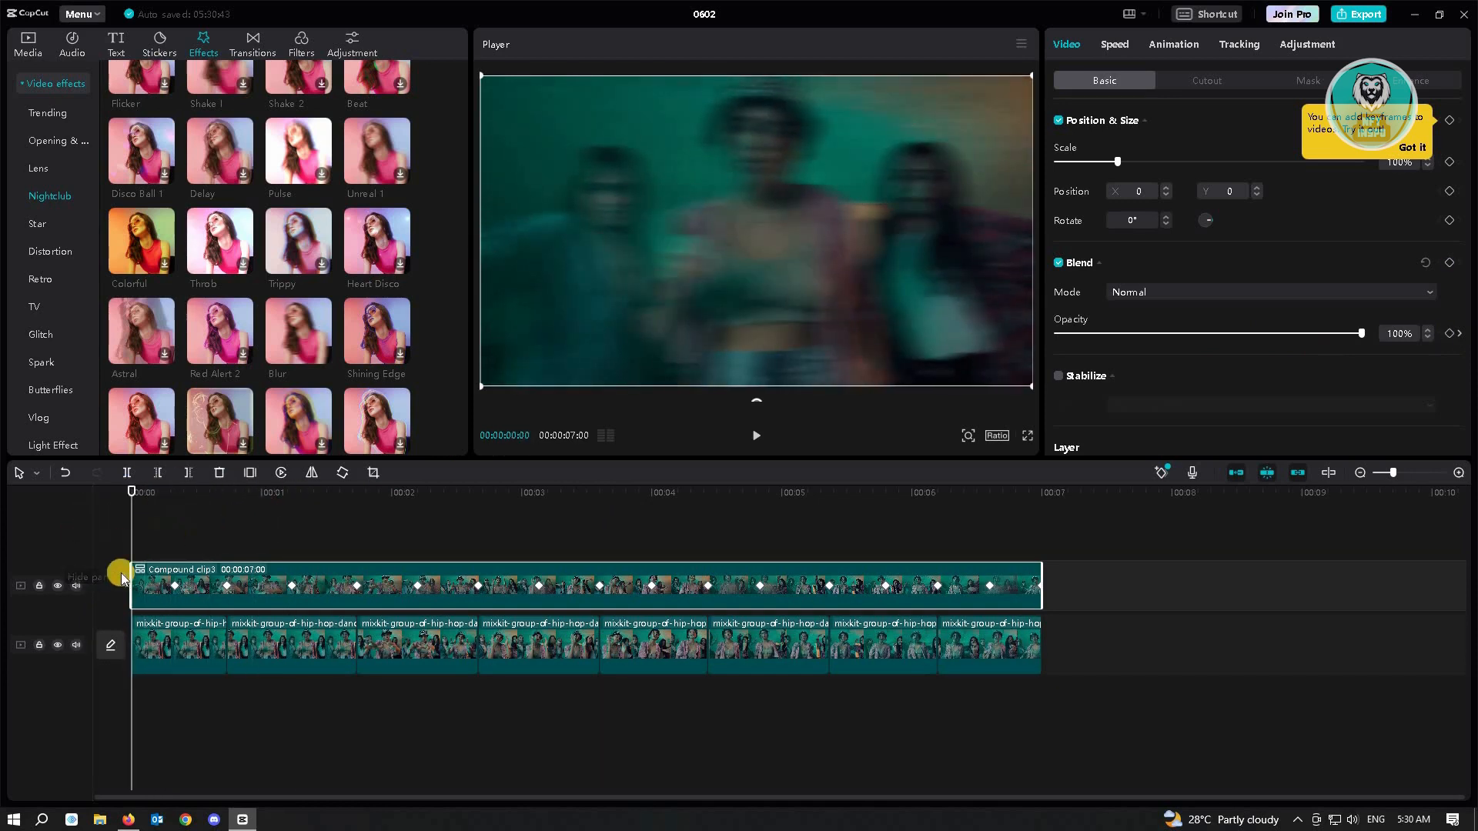
pyautogui.moveTo(559, 554)
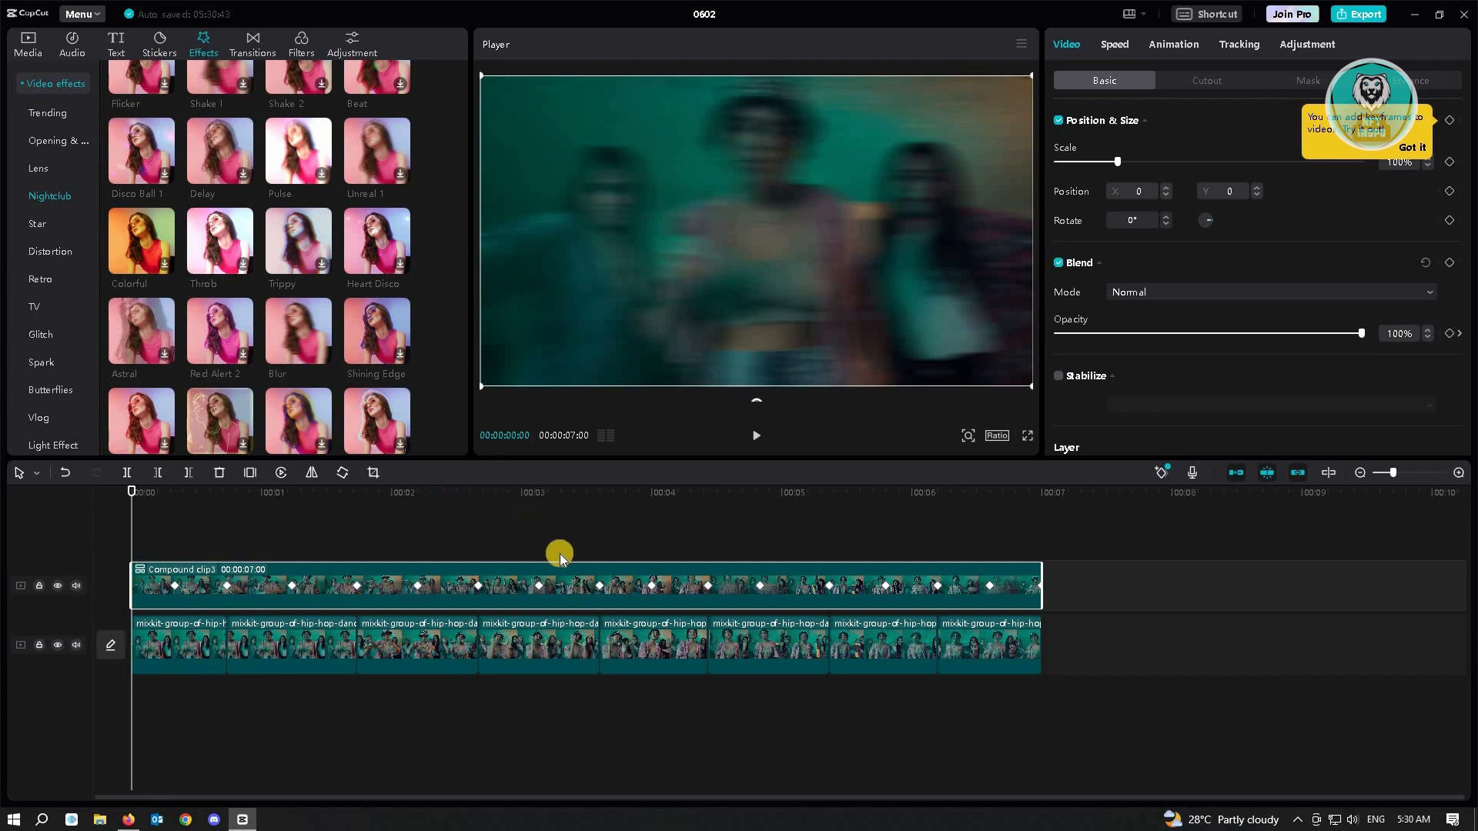
pyautogui.moveTo(1226, 333)
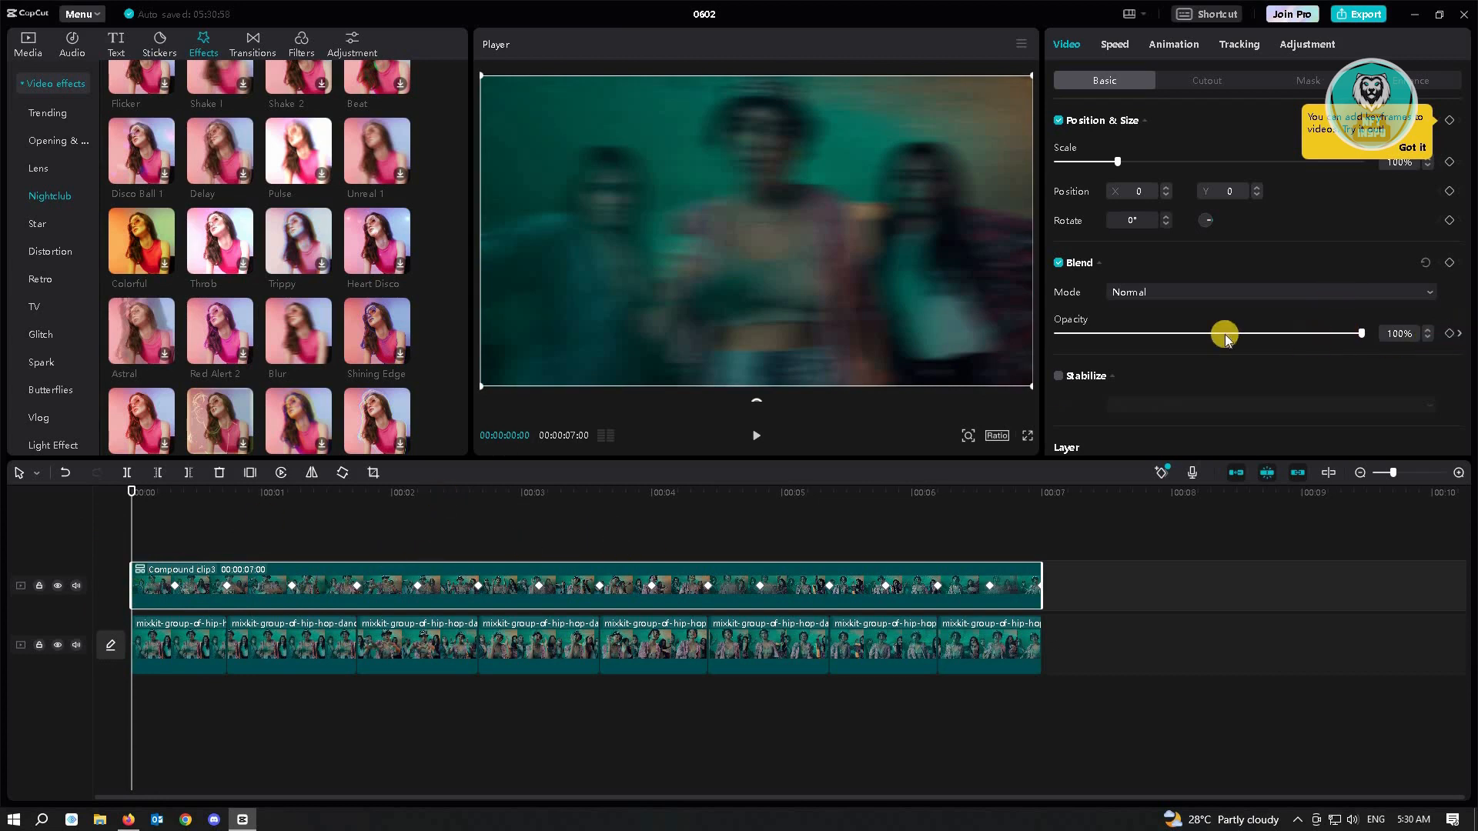
pyautogui.moveTo(1450, 334)
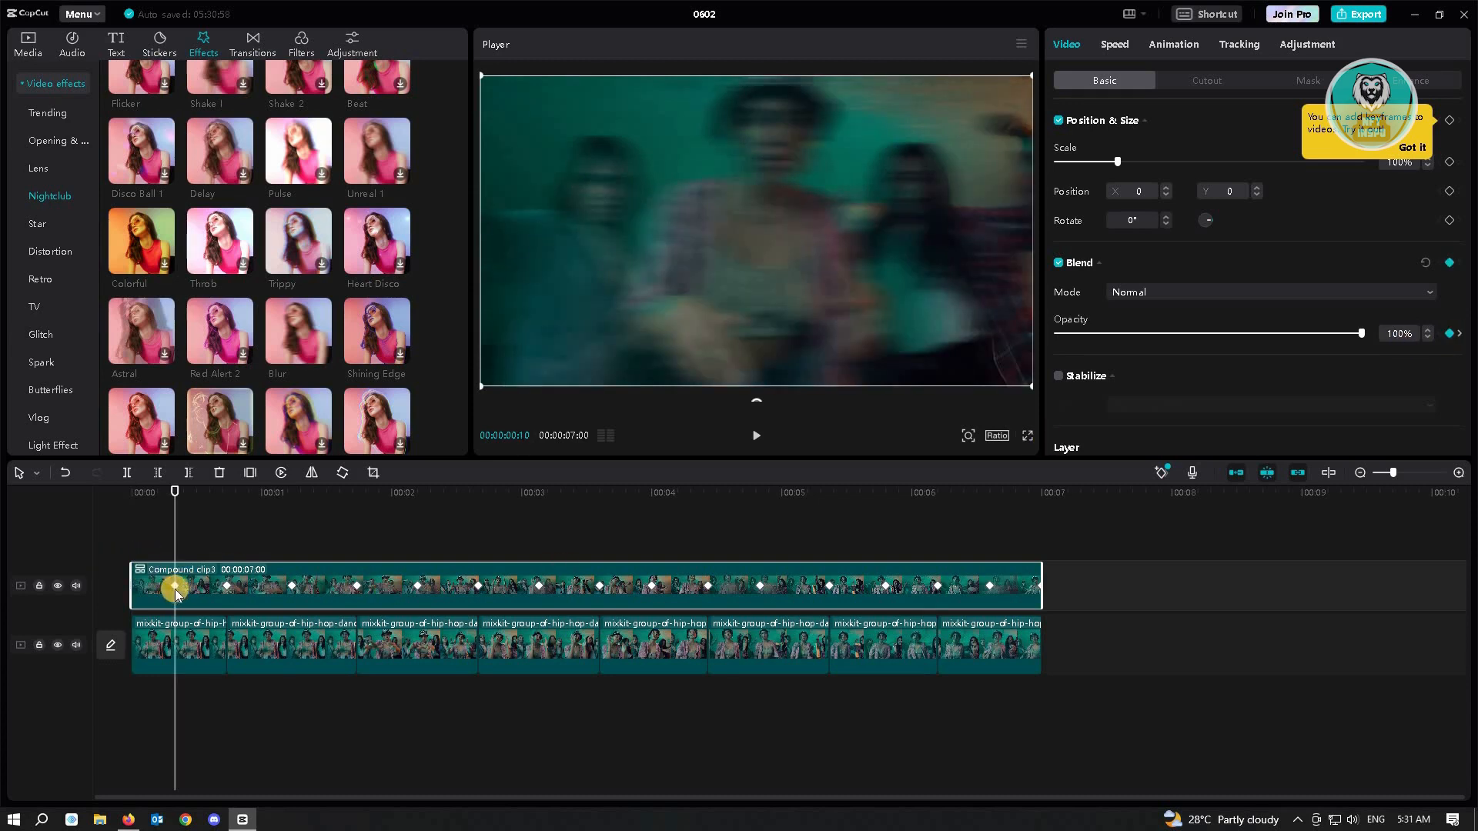
pyautogui.moveTo(133, 667)
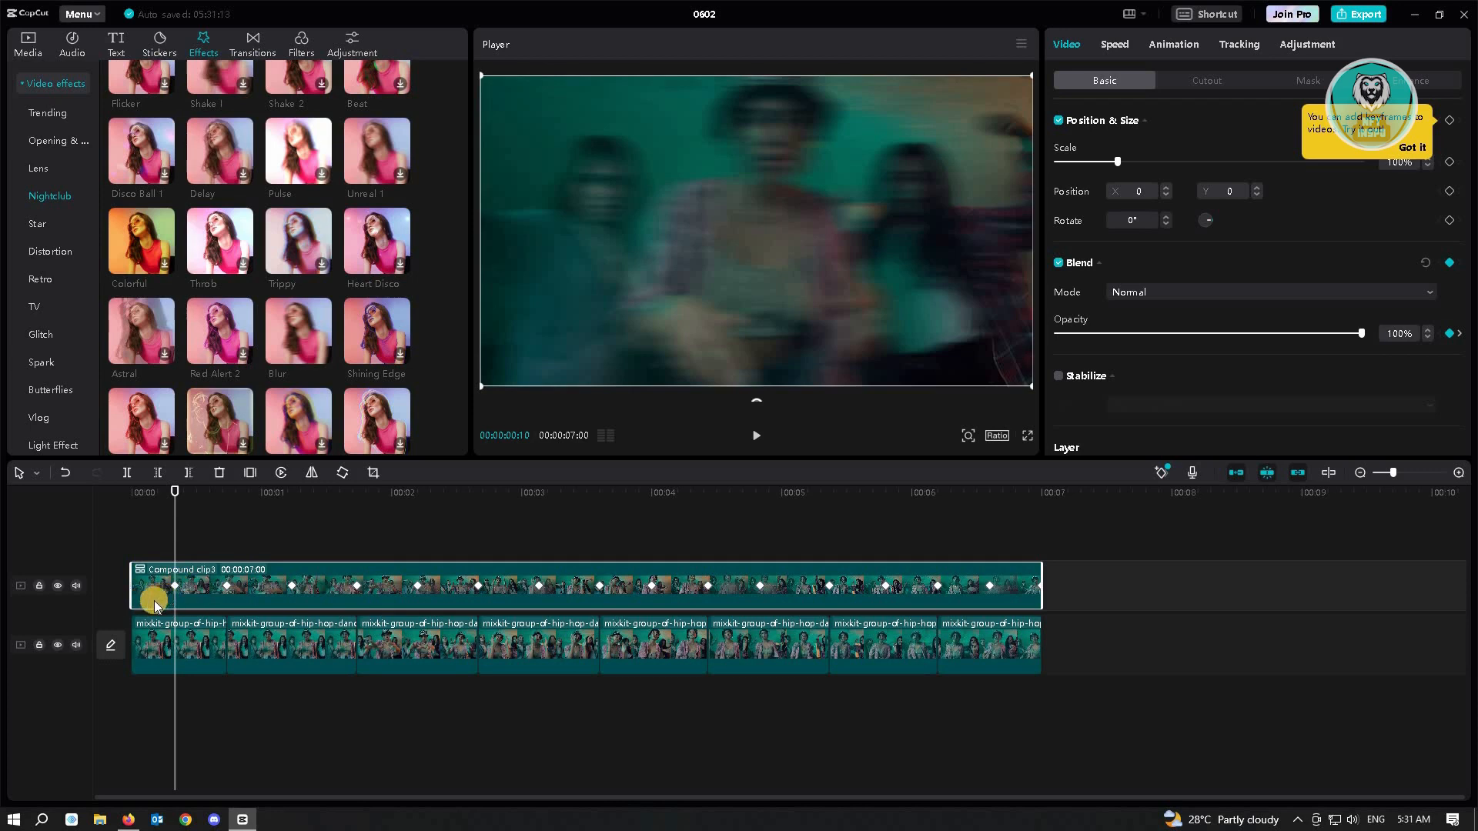
pyautogui.moveTo(1382, 333)
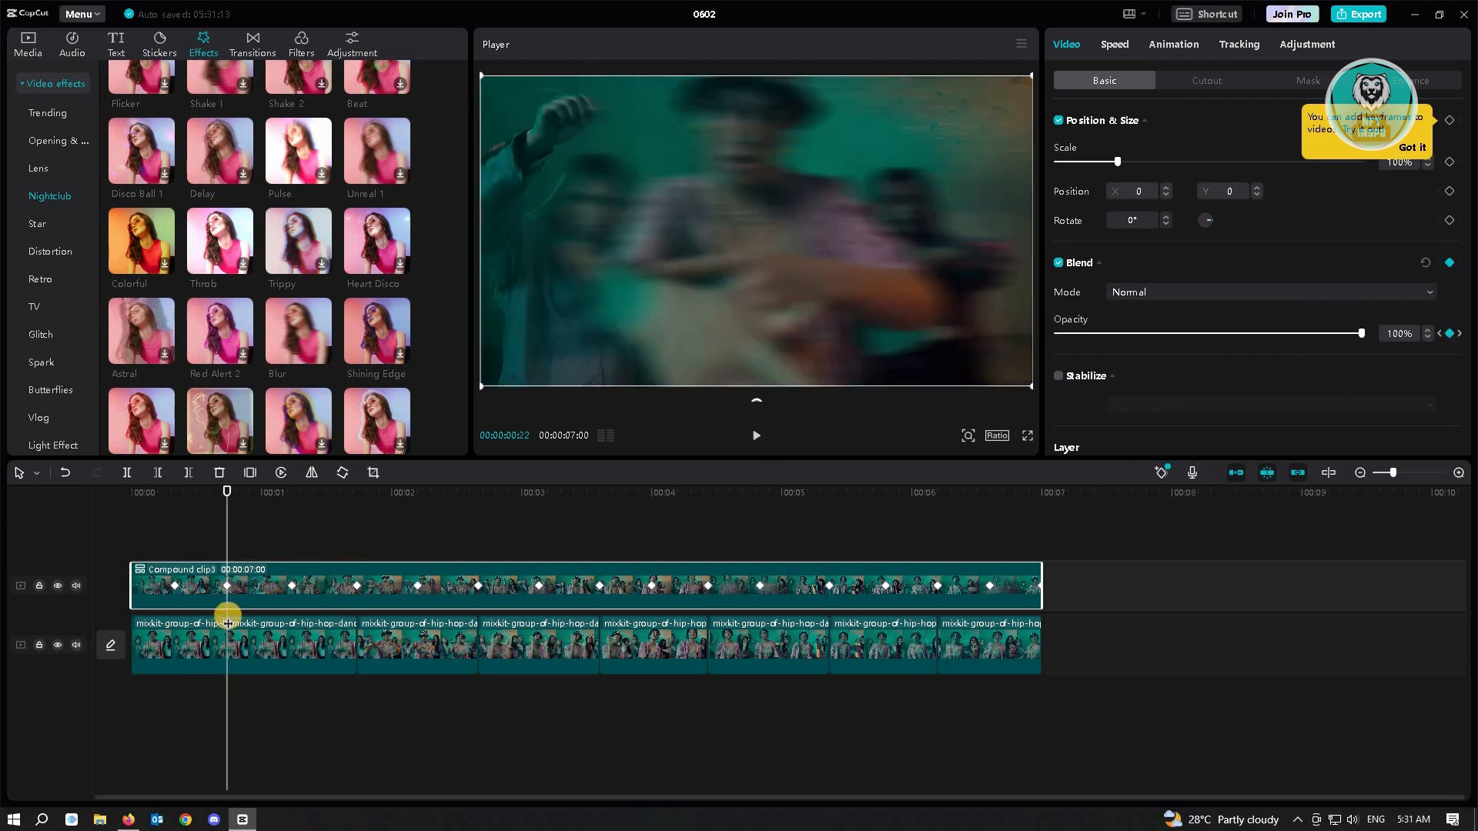
pyautogui.moveTo(1339, 377)
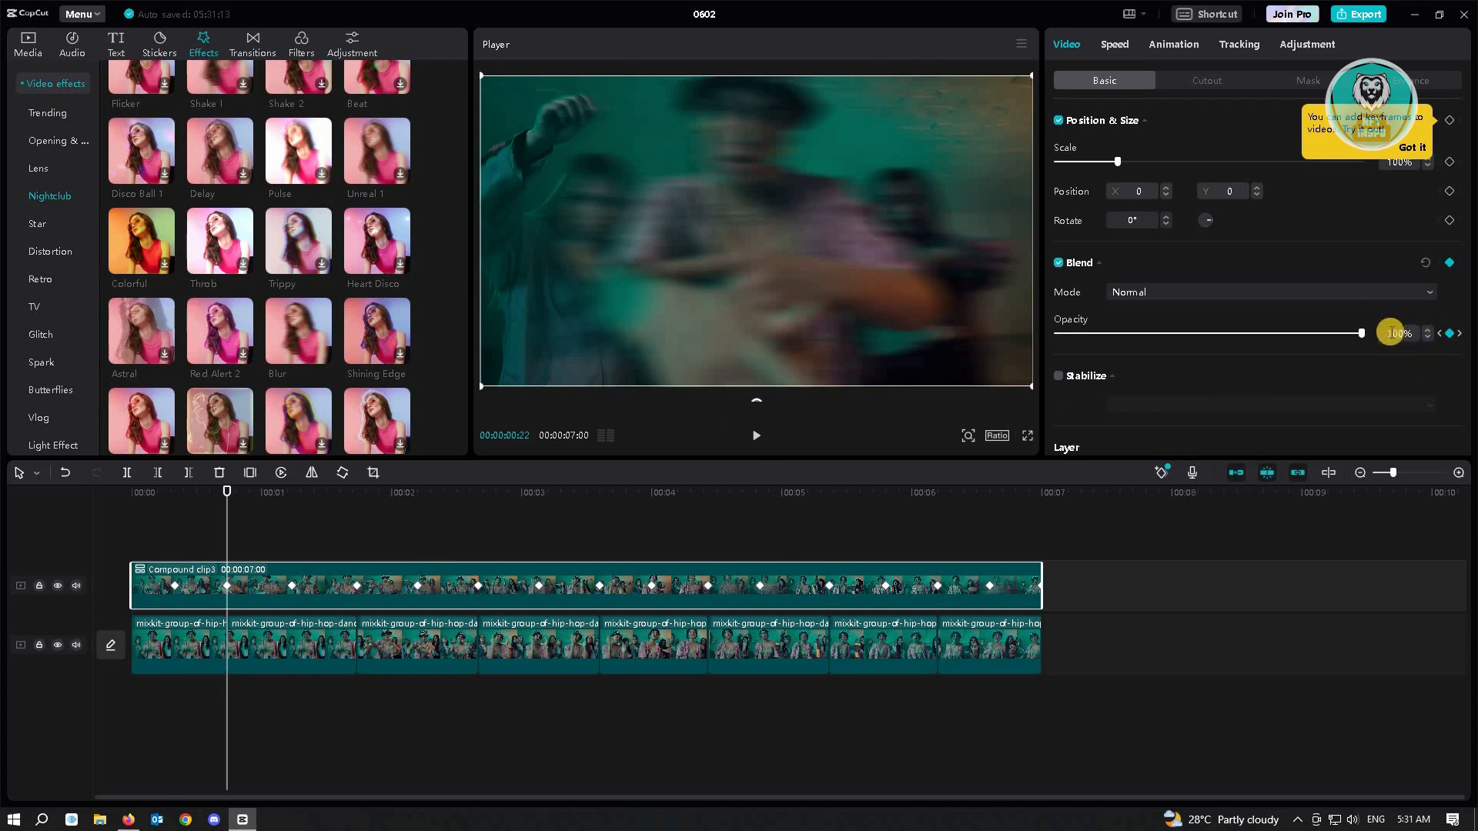
pyautogui.moveTo(410, 526)
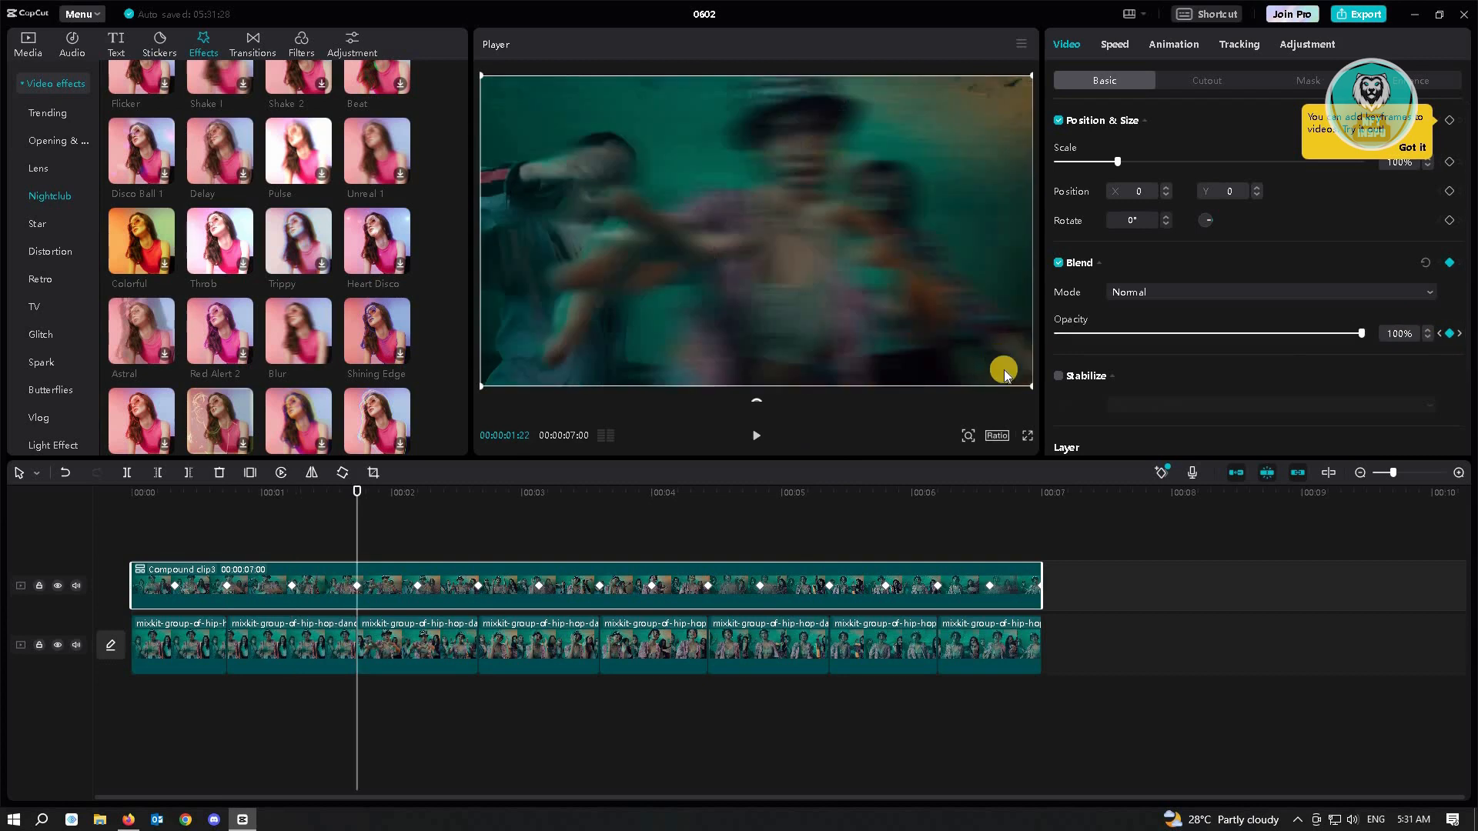
pyautogui.moveTo(335, 573)
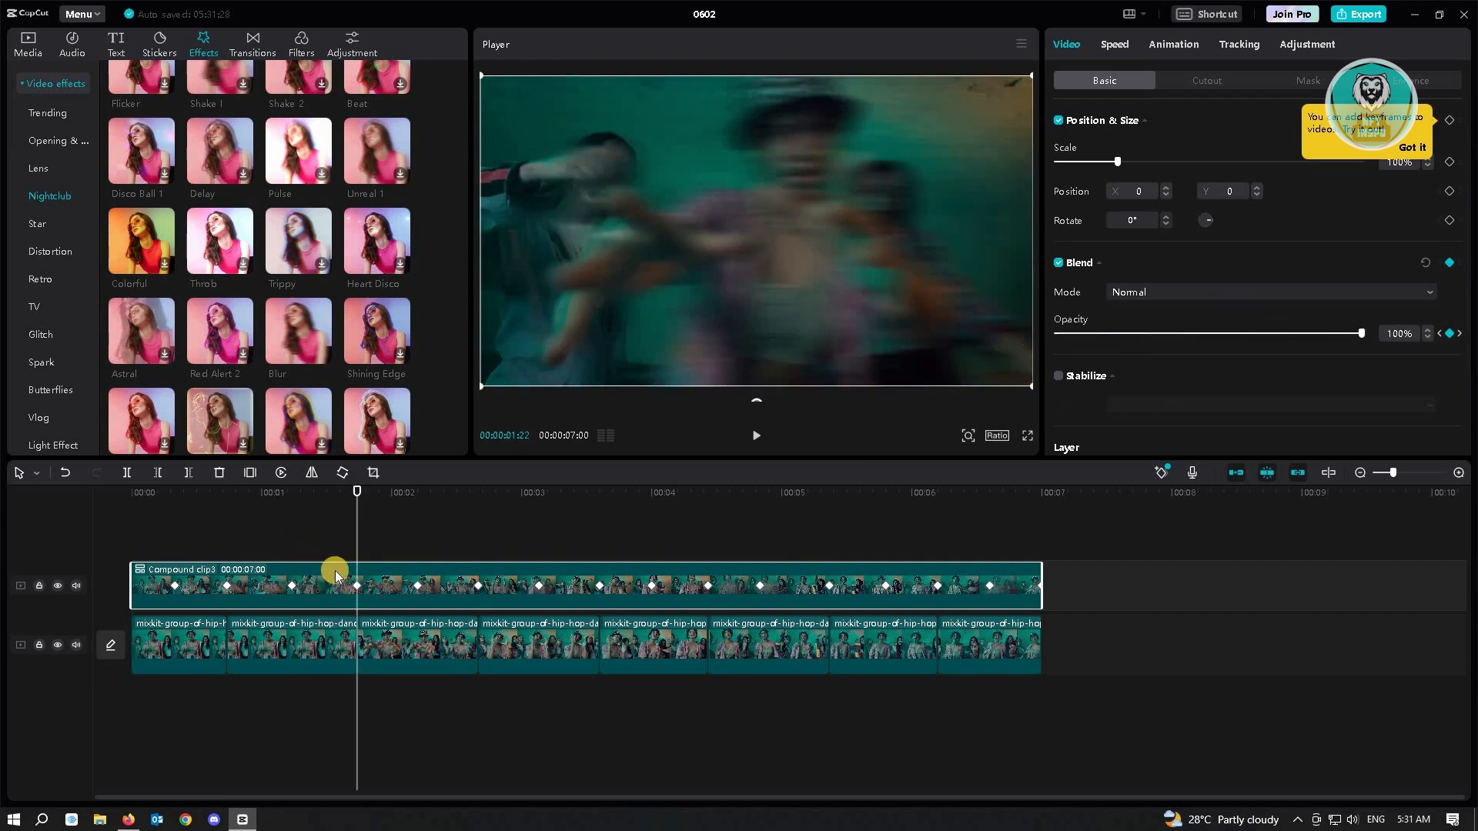
pyautogui.moveTo(1457, 339)
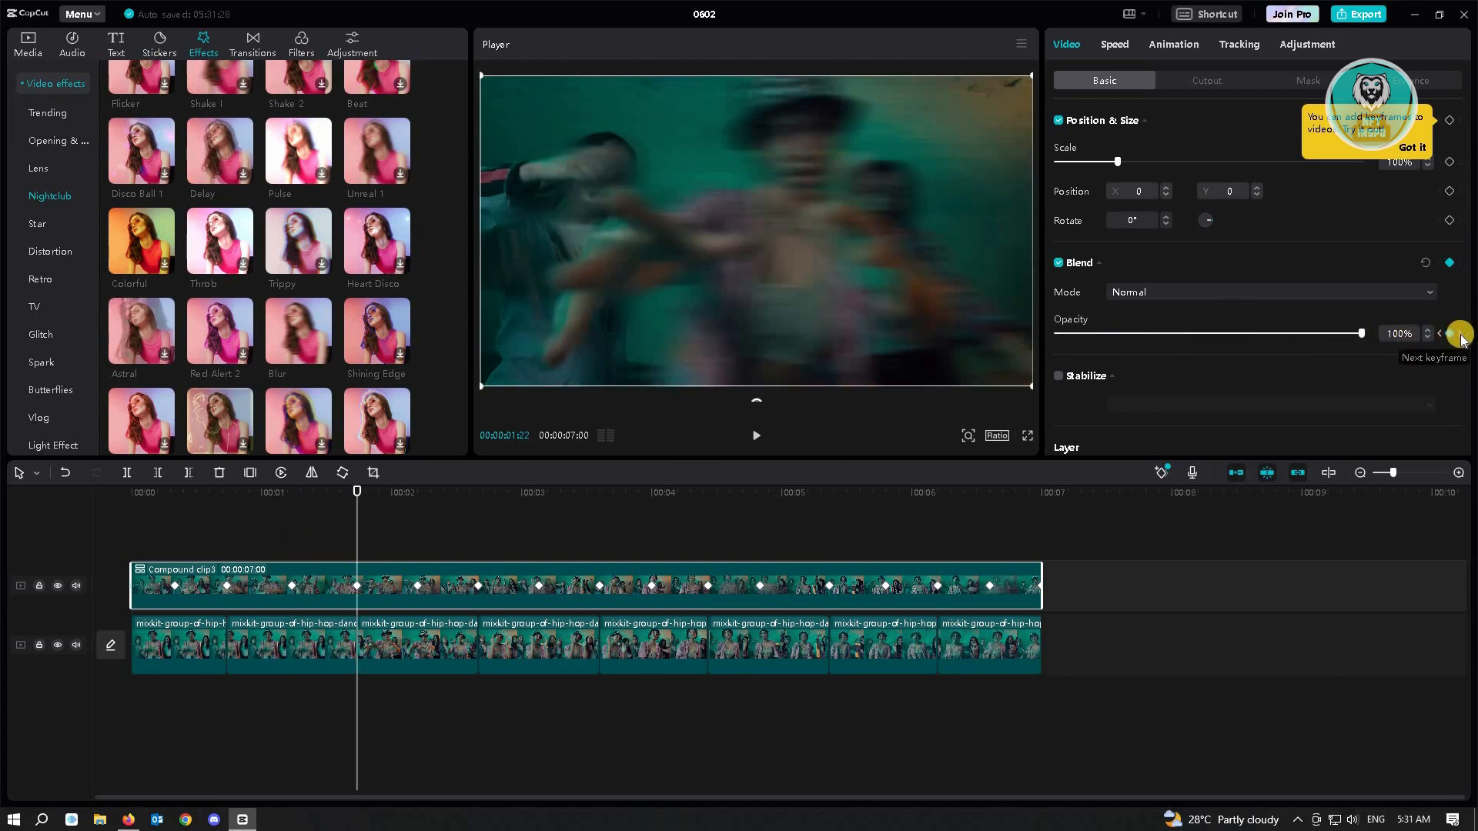
# Jump to the next opacity keyframe on the blurred compound clip
pyautogui.click(1461, 333)
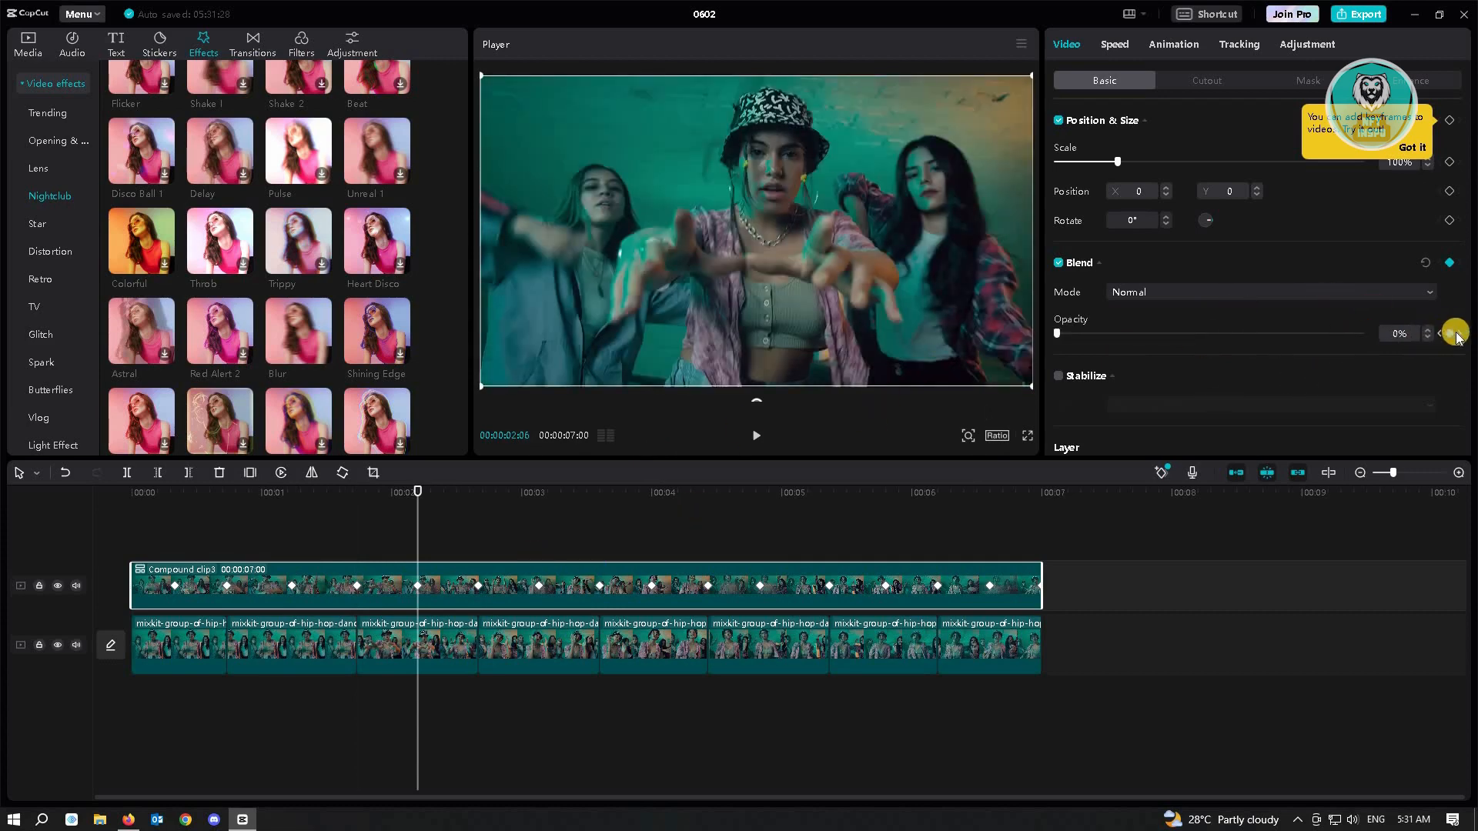
pyautogui.click(132, 492)
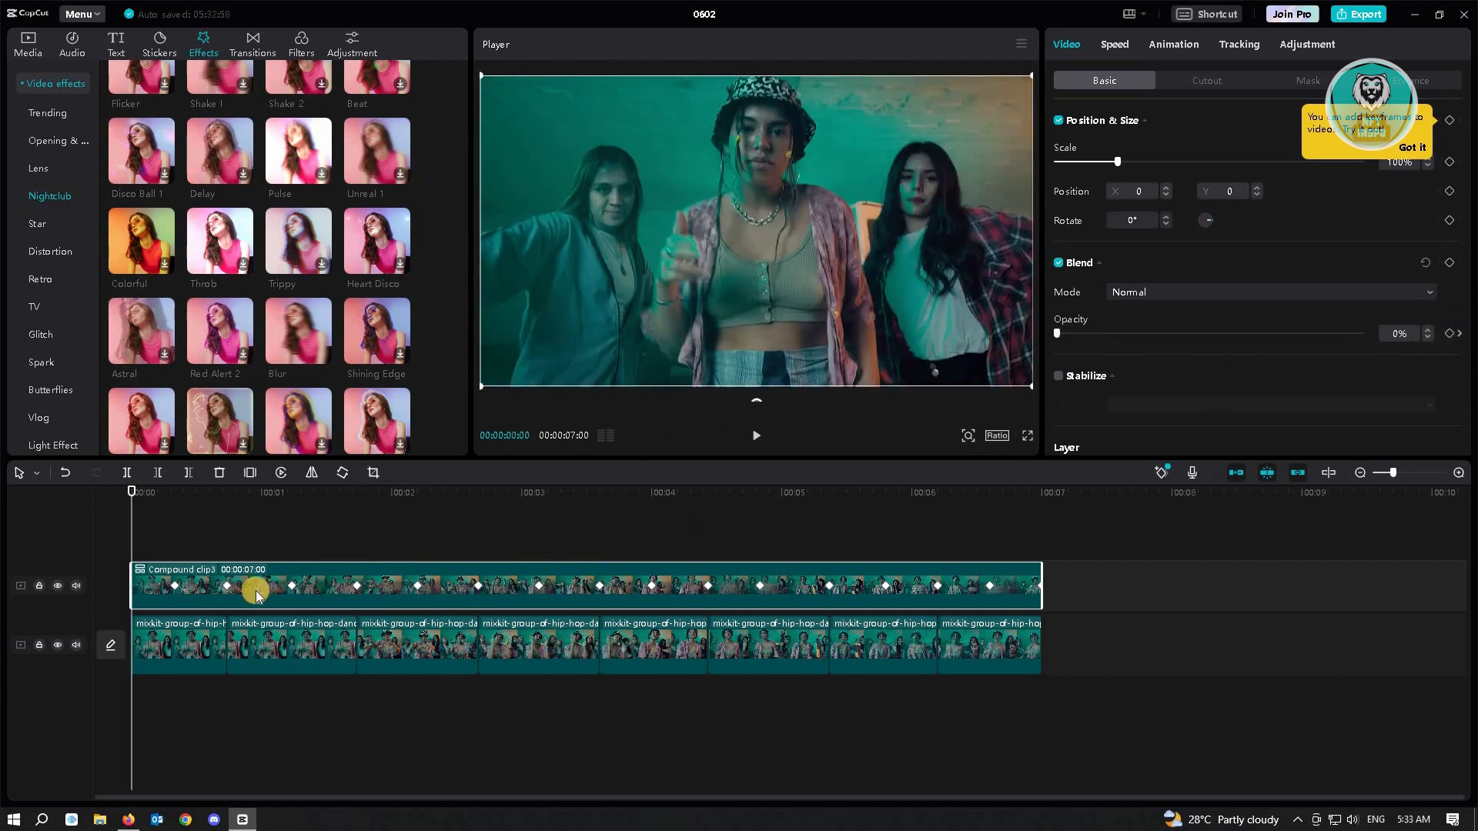
pyautogui.moveTo(730, 436)
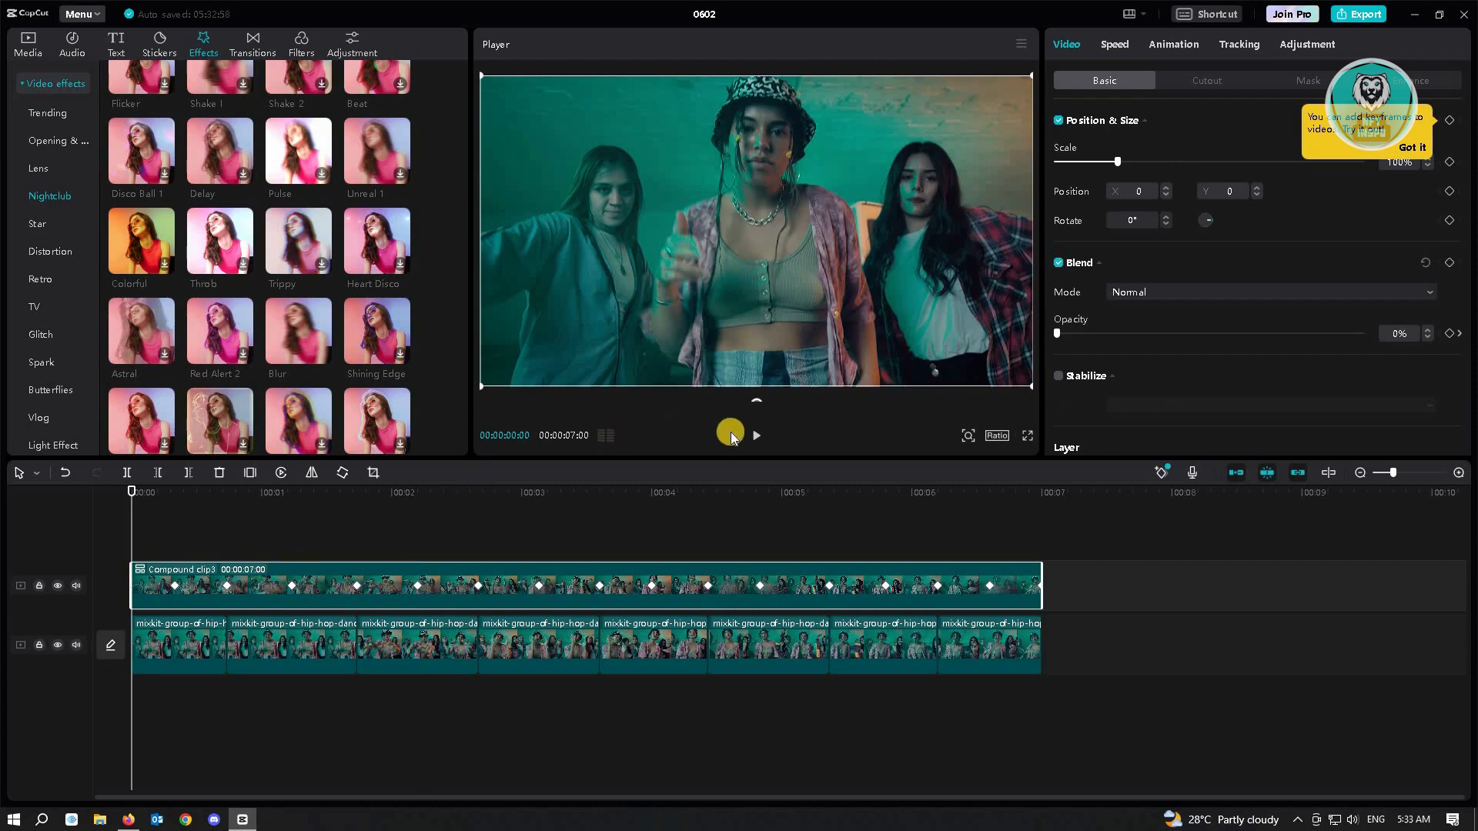
pyautogui.click(756, 434)
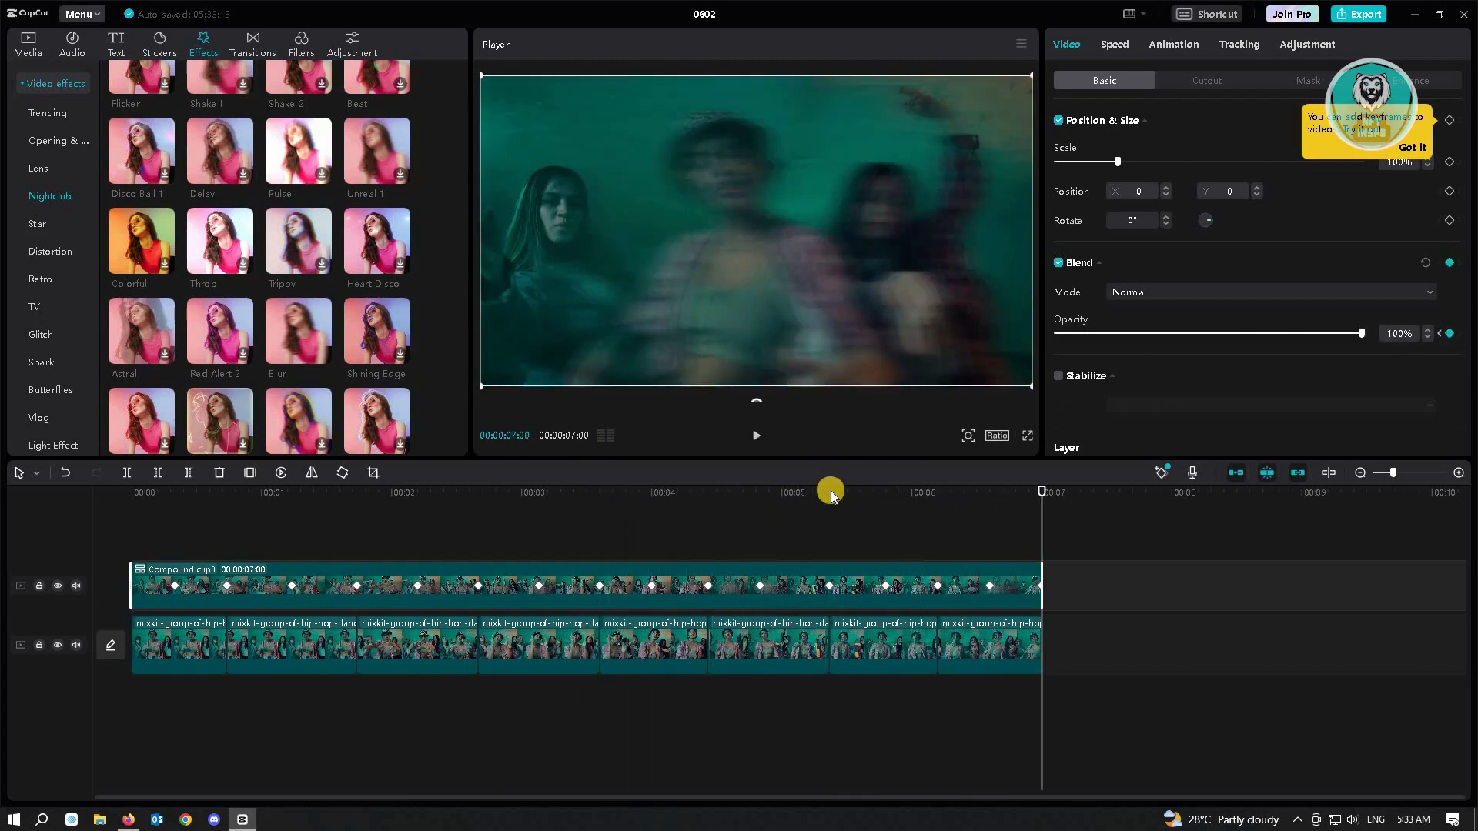
pyautogui.moveTo(54, 561)
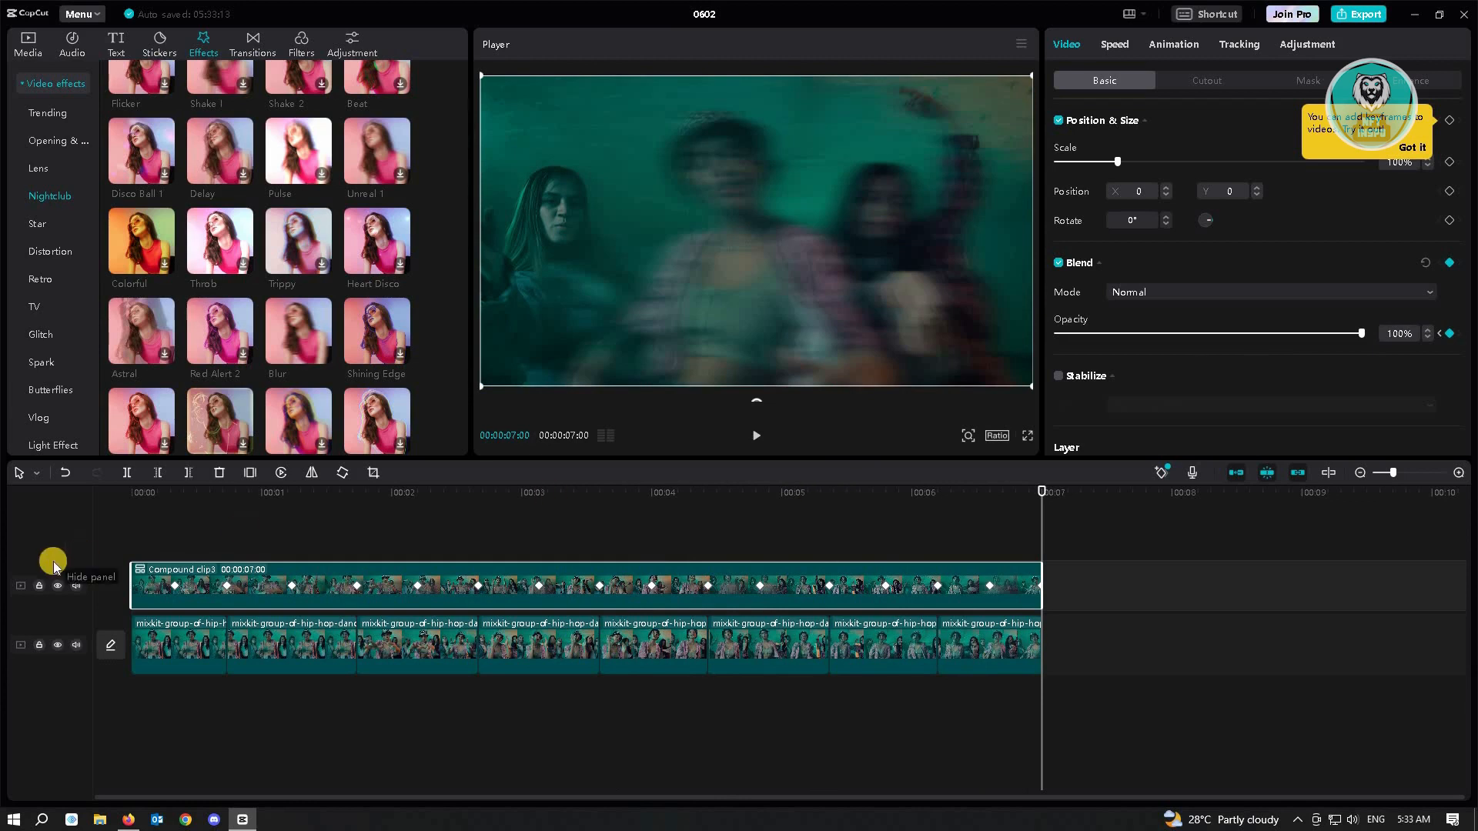